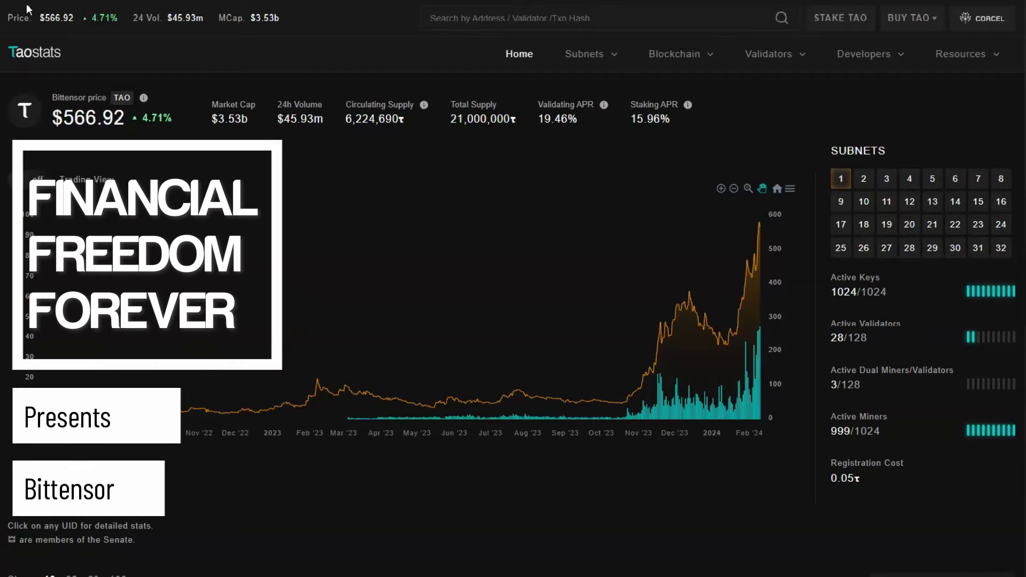
mouse_move(695, 313)
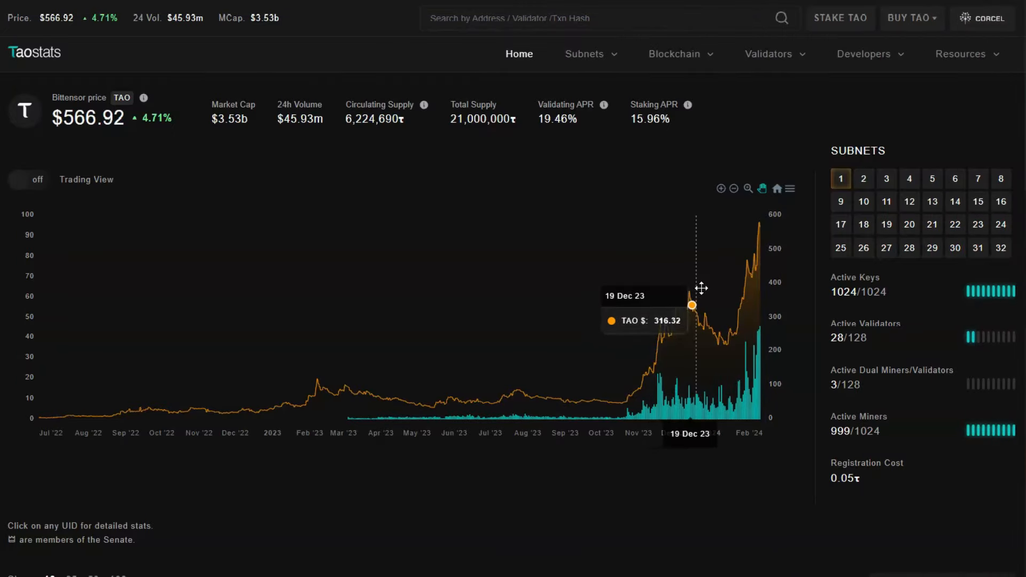
mouse_move(727, 345)
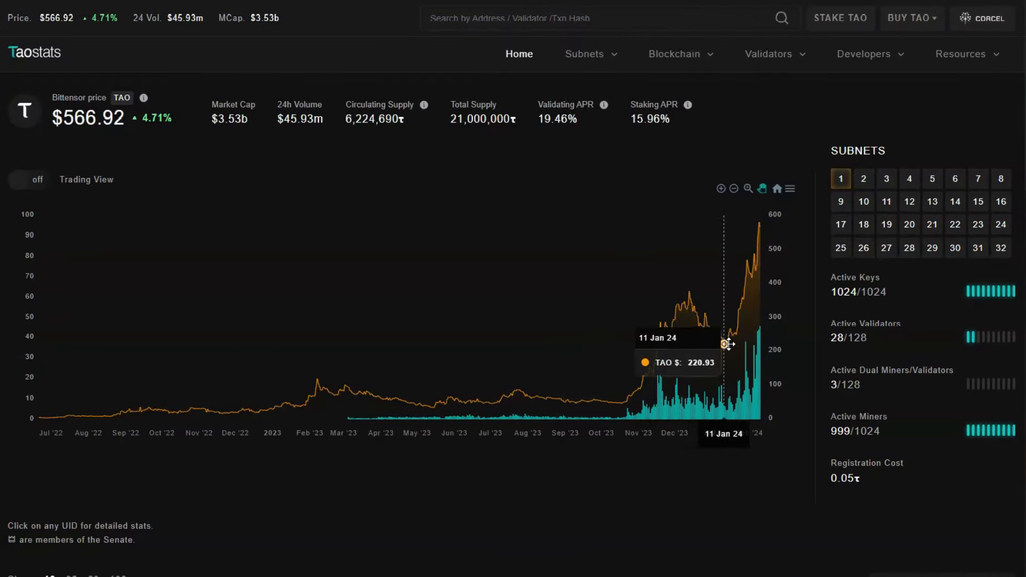
mouse_move(758, 231)
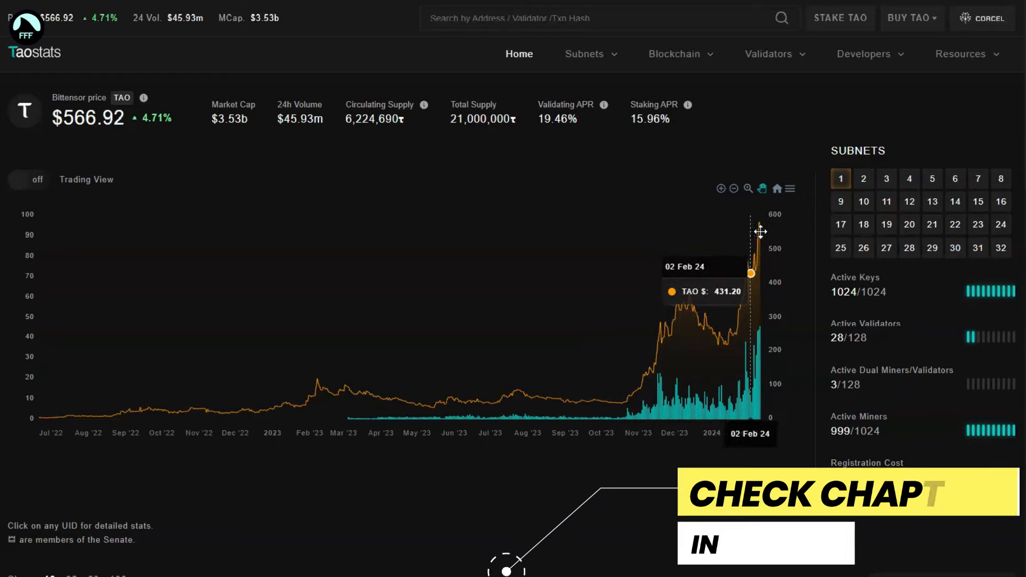
mouse_move(750, 234)
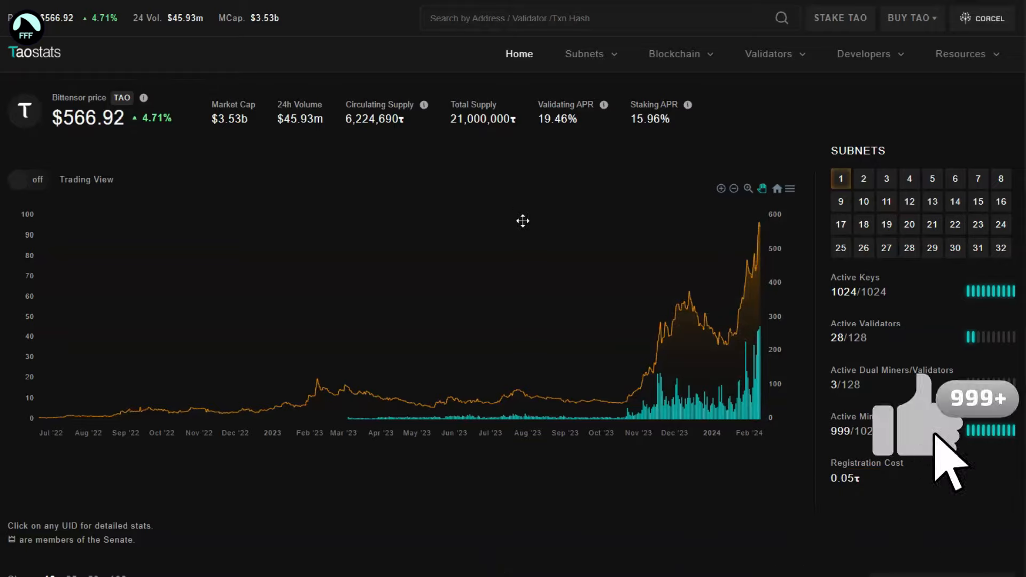
mouse_move(759, 223)
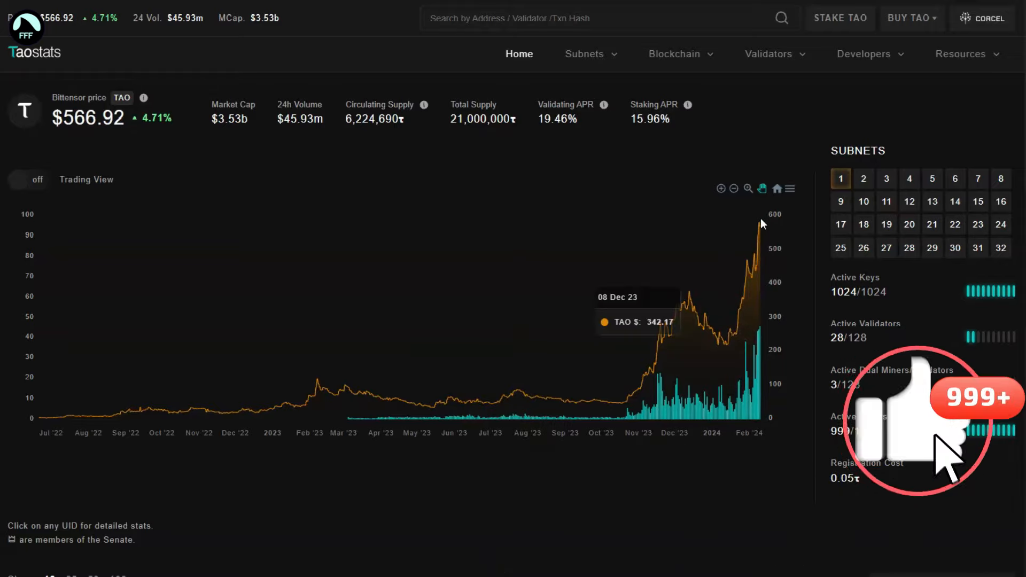
mouse_move(674, 162)
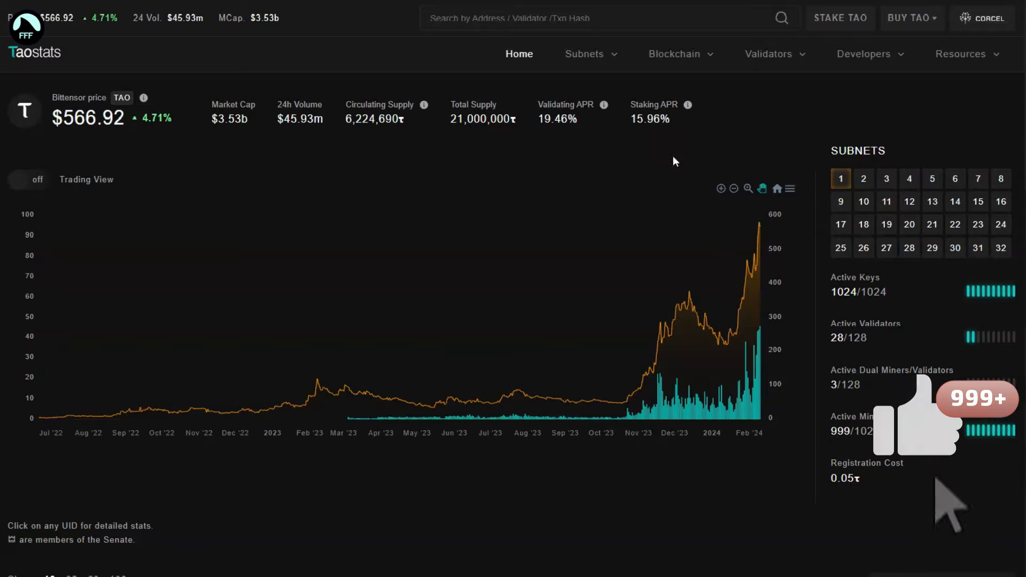
mouse_move(685, 314)
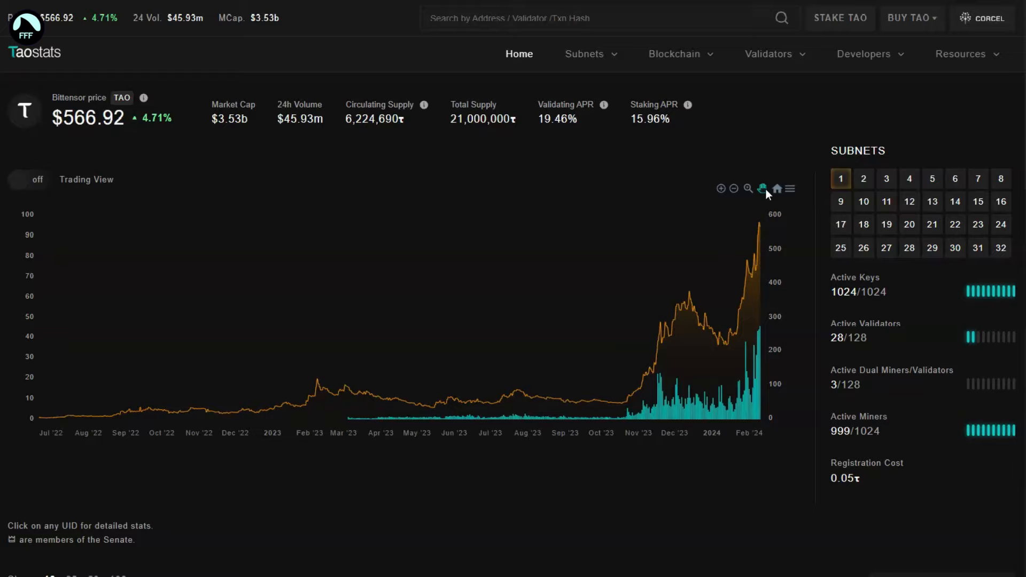
mouse_move(676, 201)
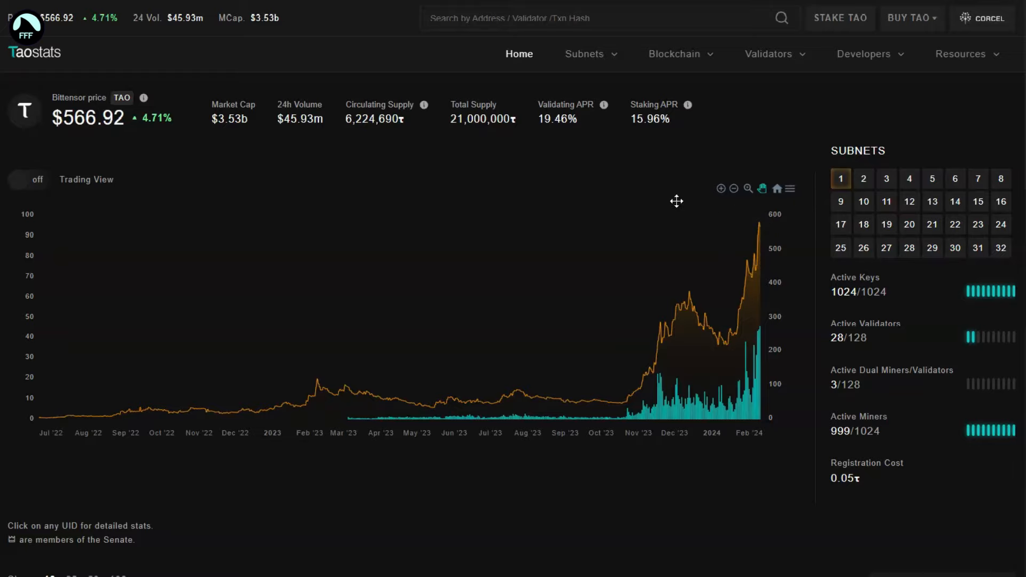
Step: From the Taostats home page, go to Blockchain > Accounts showing total and non-zero account growth
scroll(down, 3)
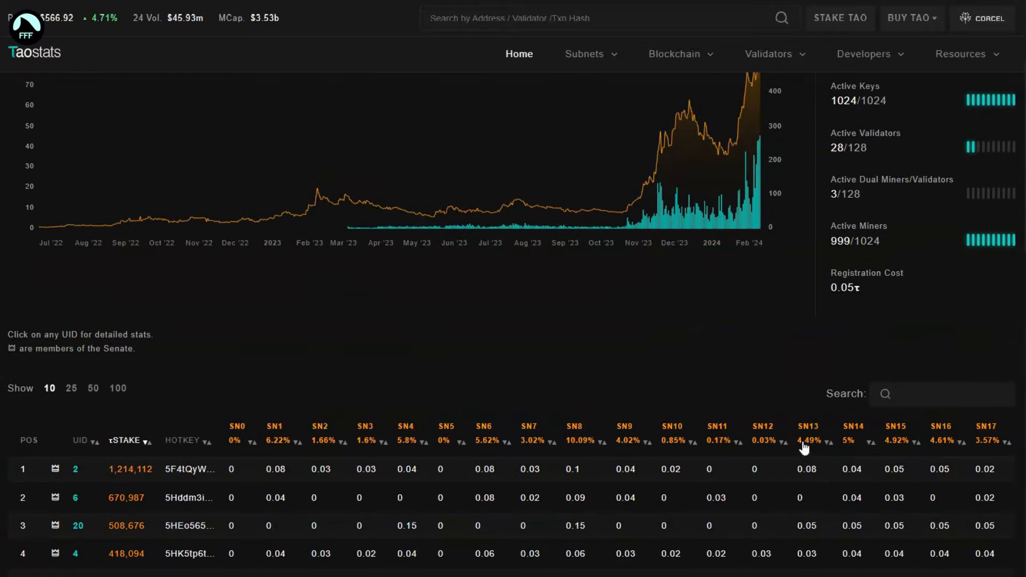
scroll(up, 3)
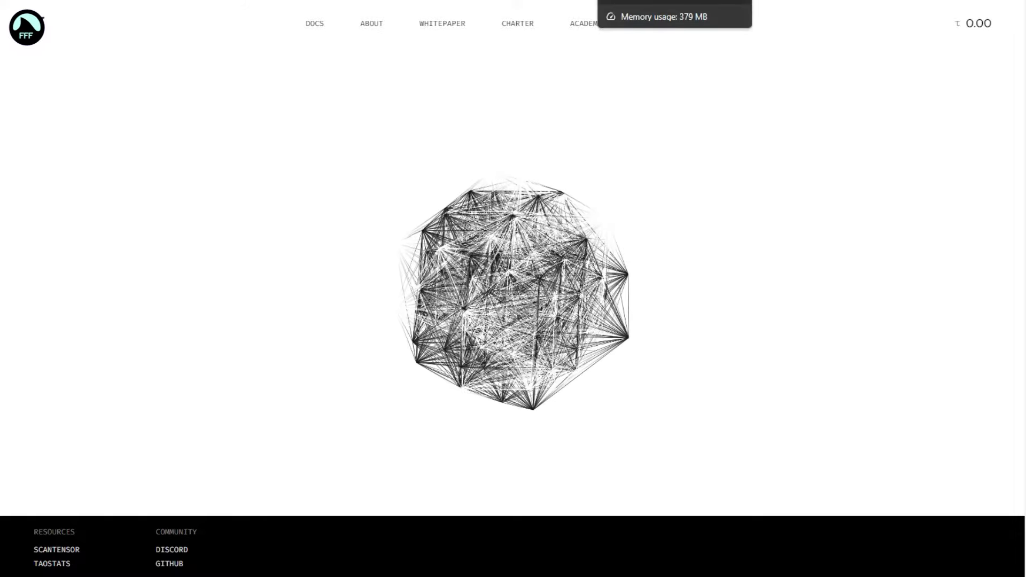
click(51, 563)
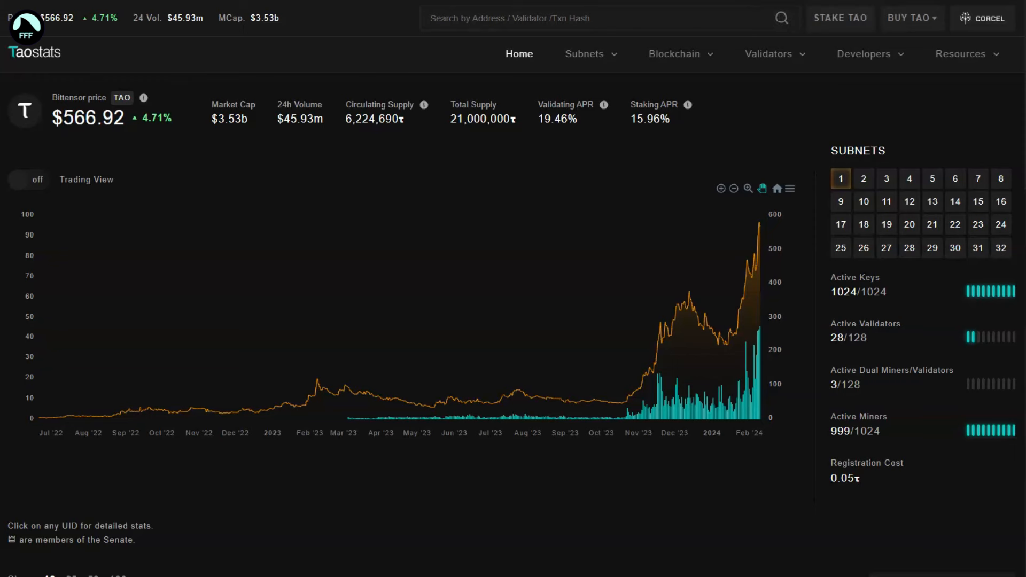
mouse_move(450, 137)
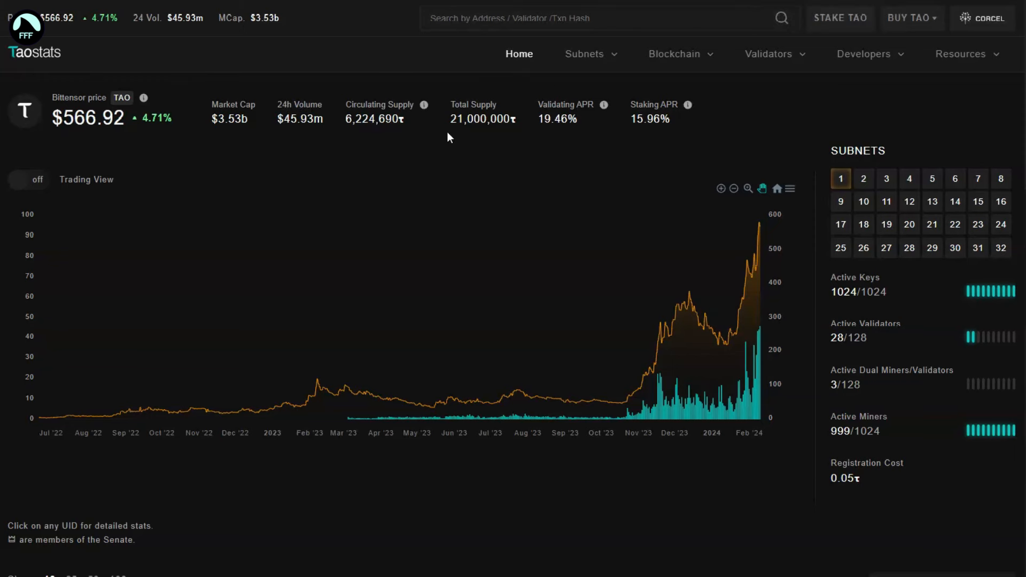
mouse_move(639, 116)
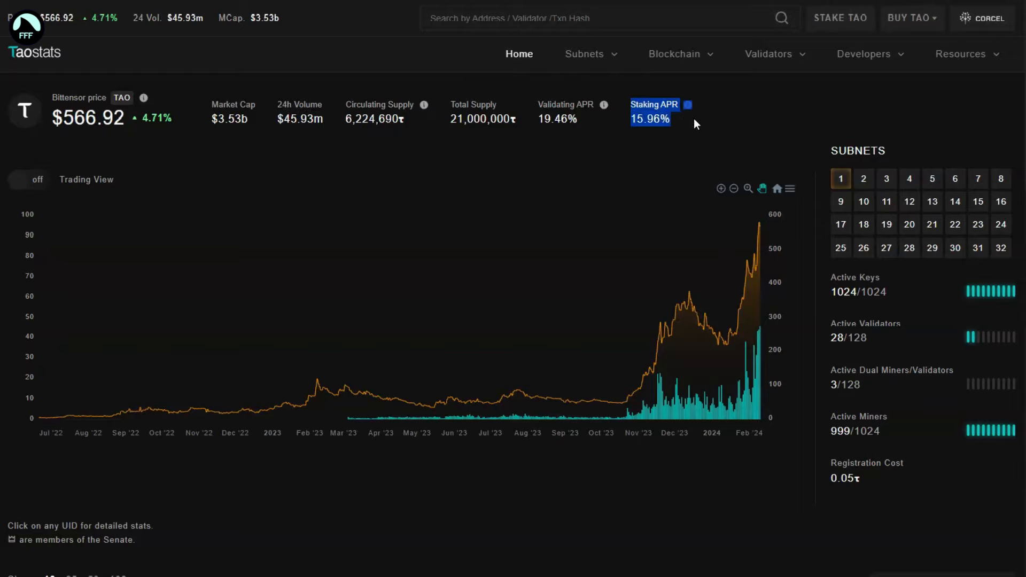
mouse_move(683, 124)
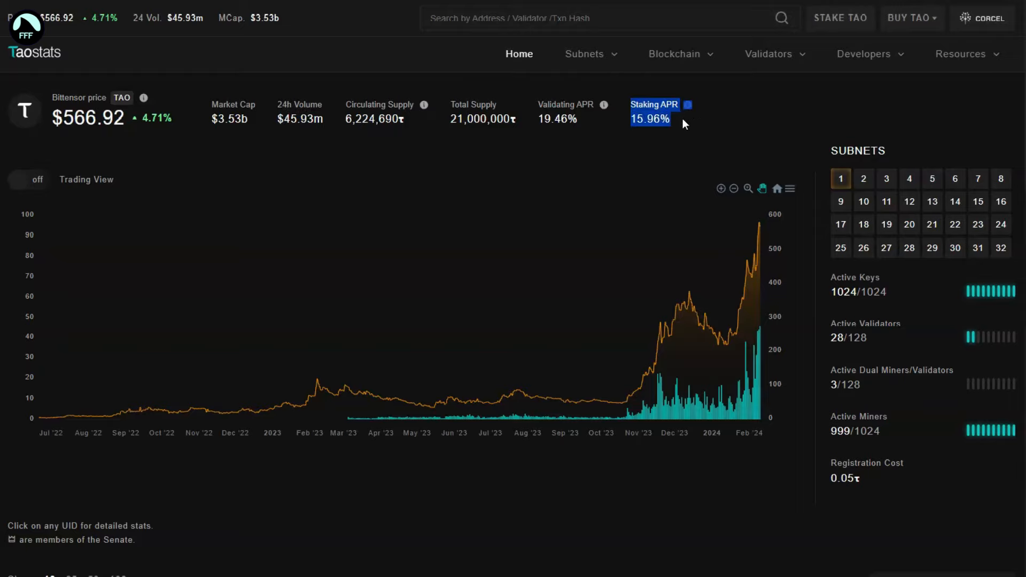
mouse_move(266, 101)
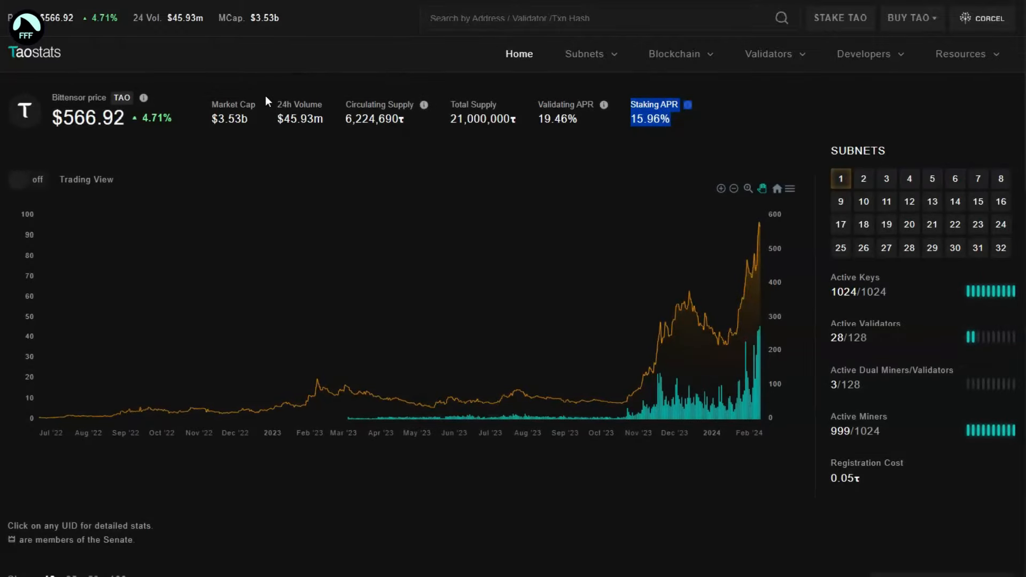
click(687, 54)
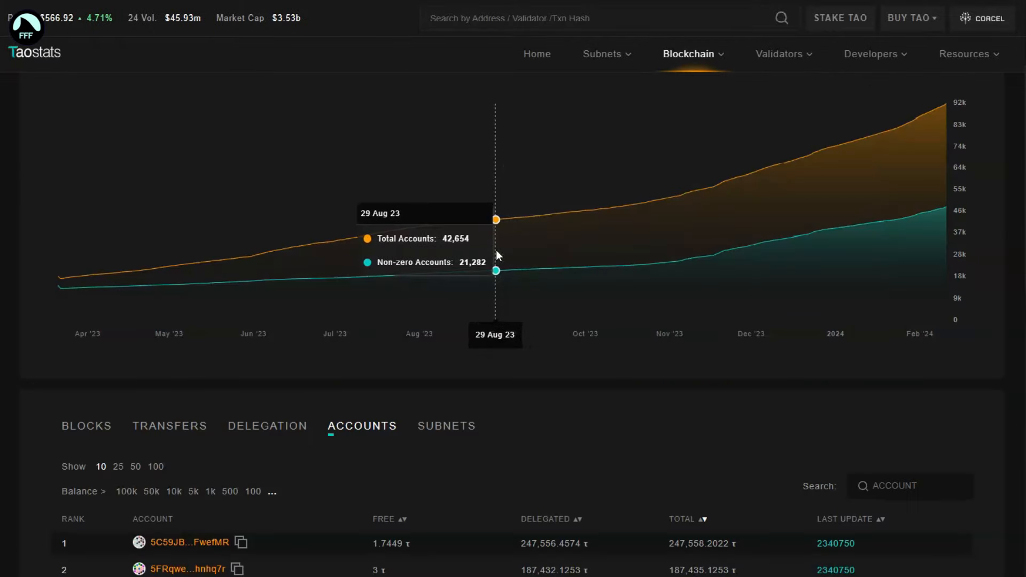
mouse_move(485, 249)
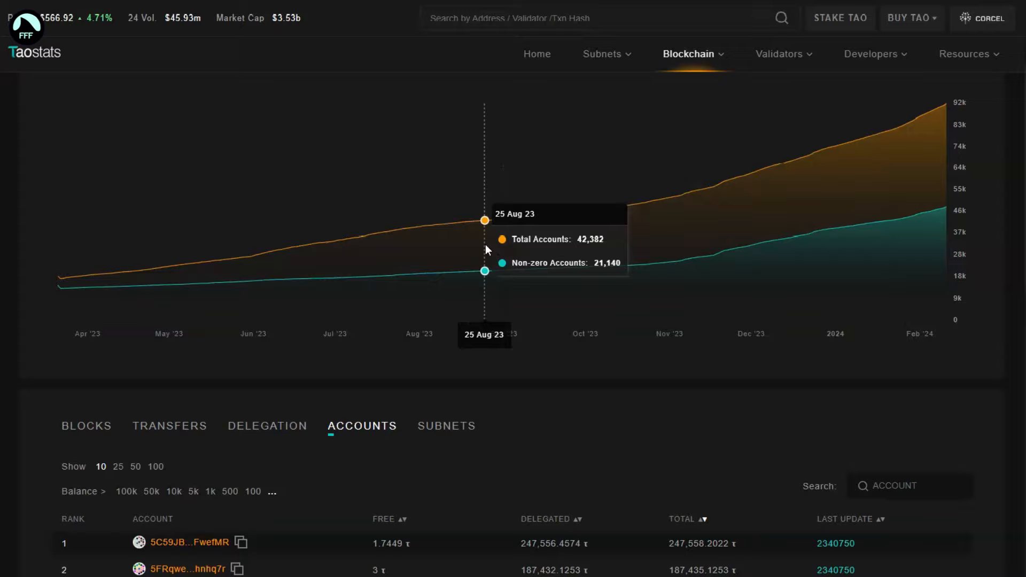
mouse_move(450, 360)
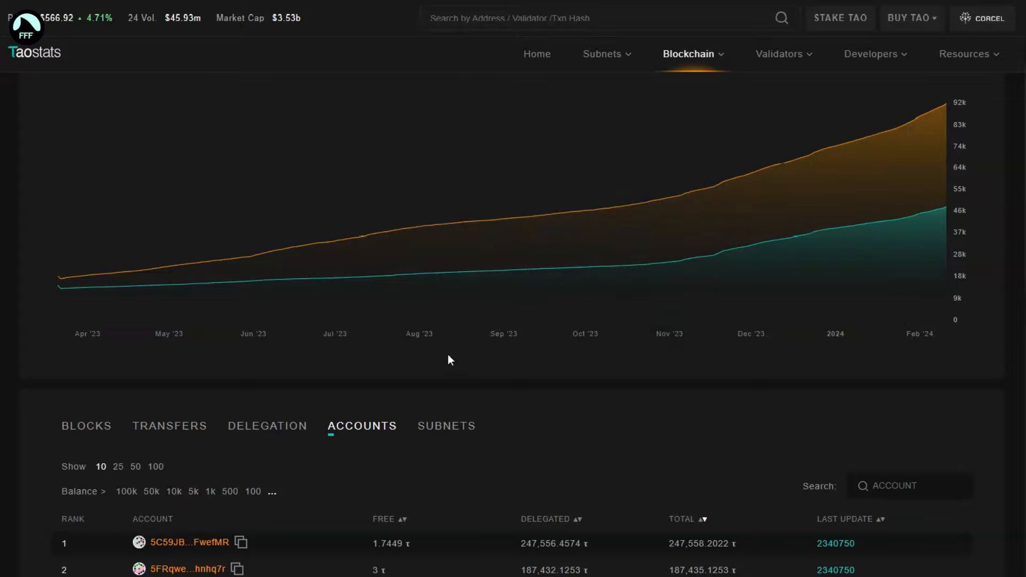
mouse_move(345, 307)
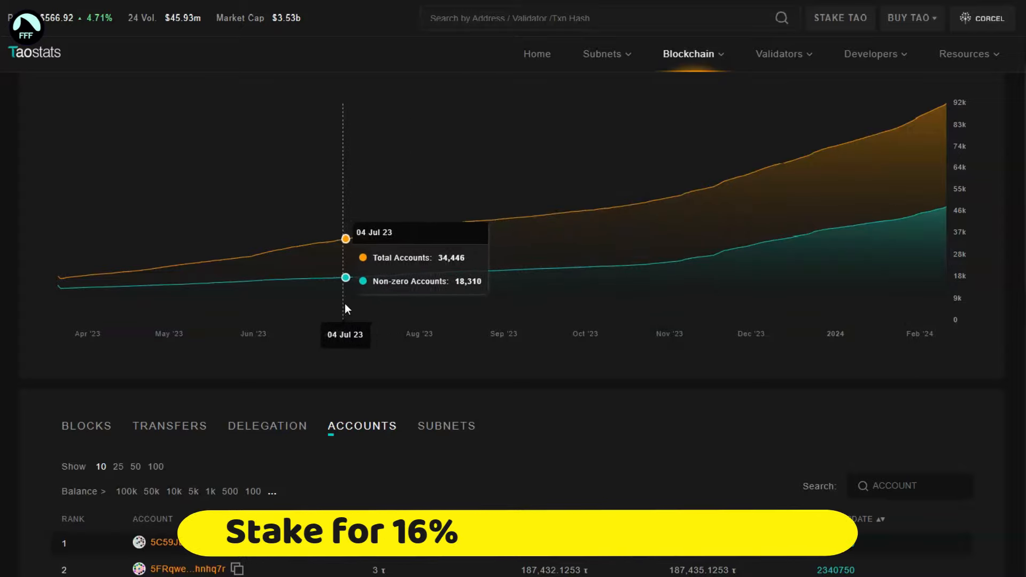
mouse_move(345, 308)
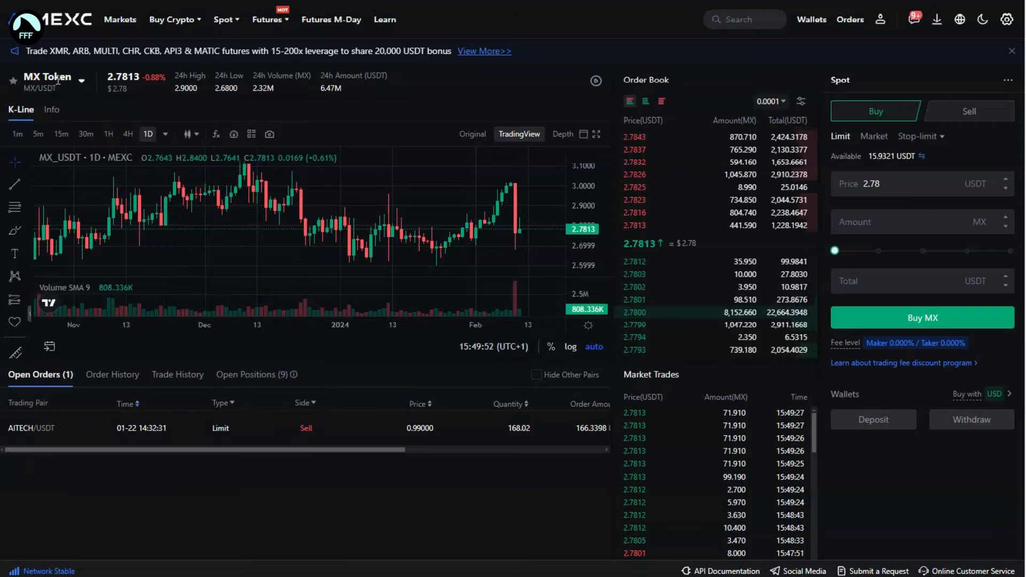
Step: On MEXC, browse favourite trading pairs and go to TAO/USDT spot trading
click(81, 80)
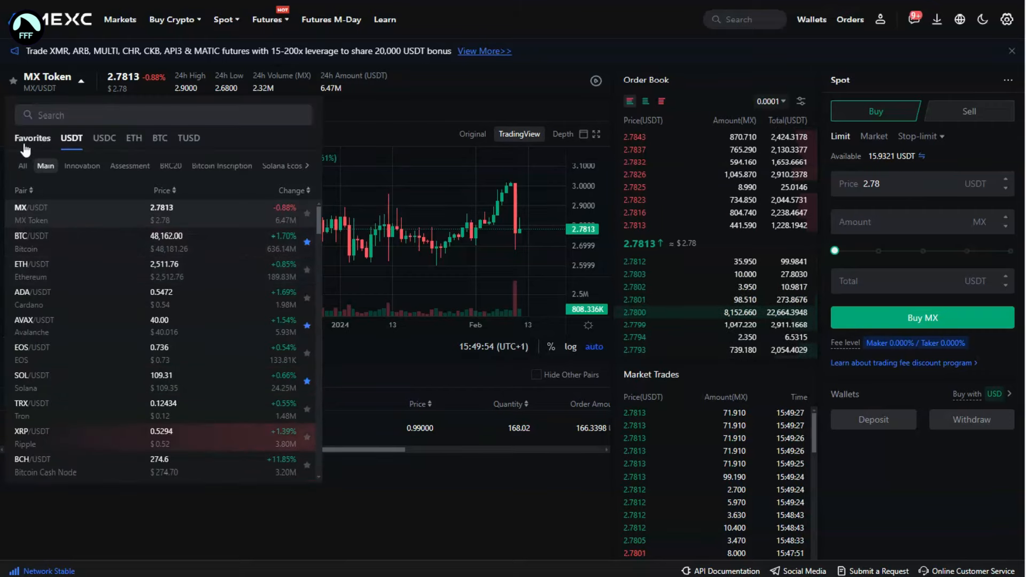
click(32, 138)
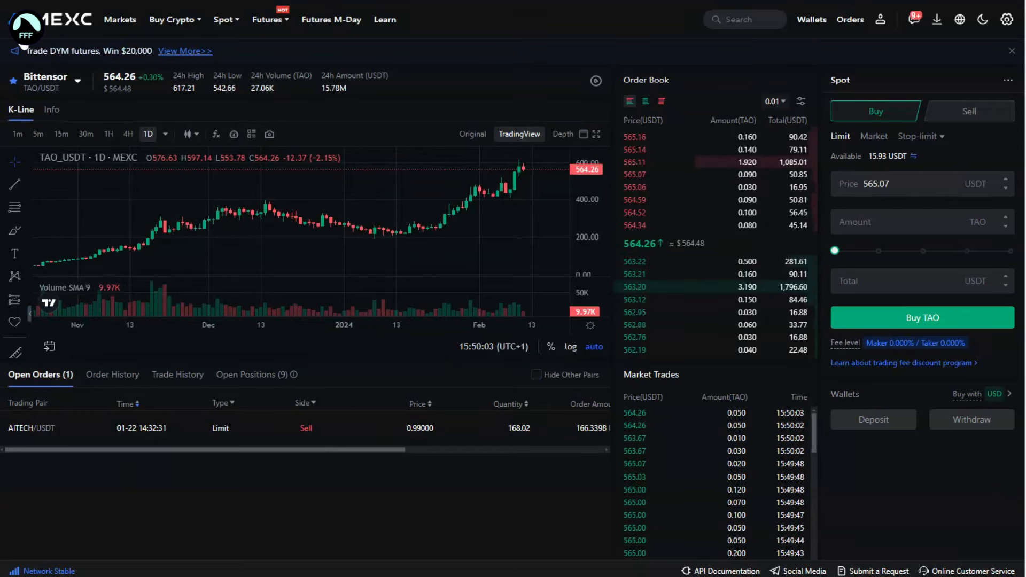
click(224, 19)
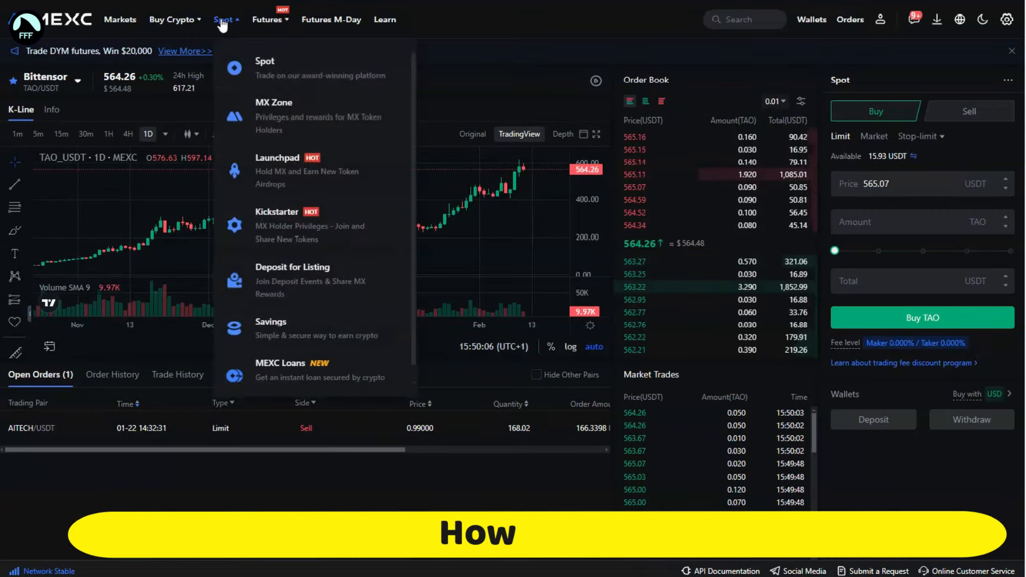
mouse_move(274, 70)
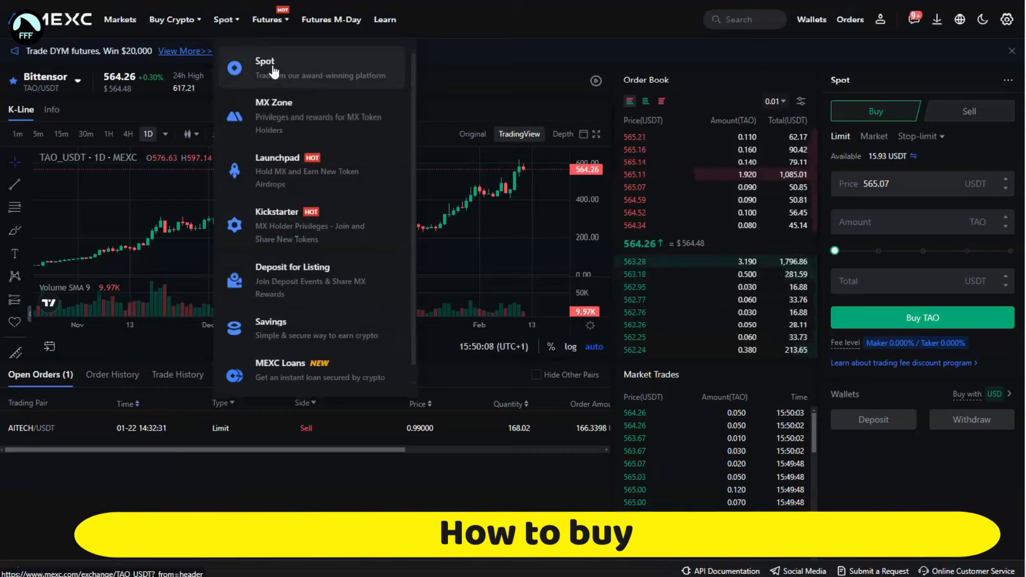
click(873, 136)
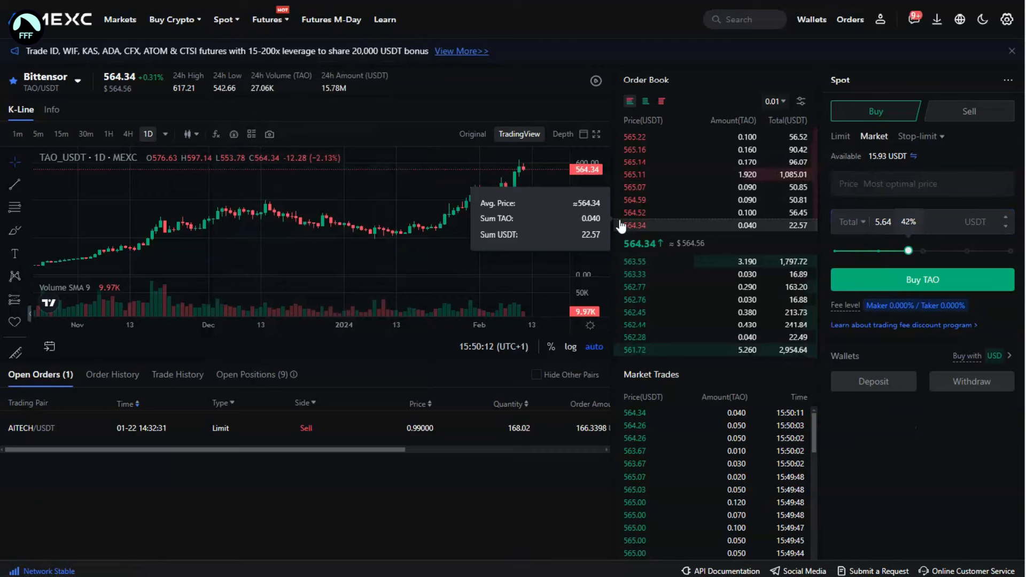
Step: Navigate to the Bittensor website home page with the network sphere graphic
click(77, 81)
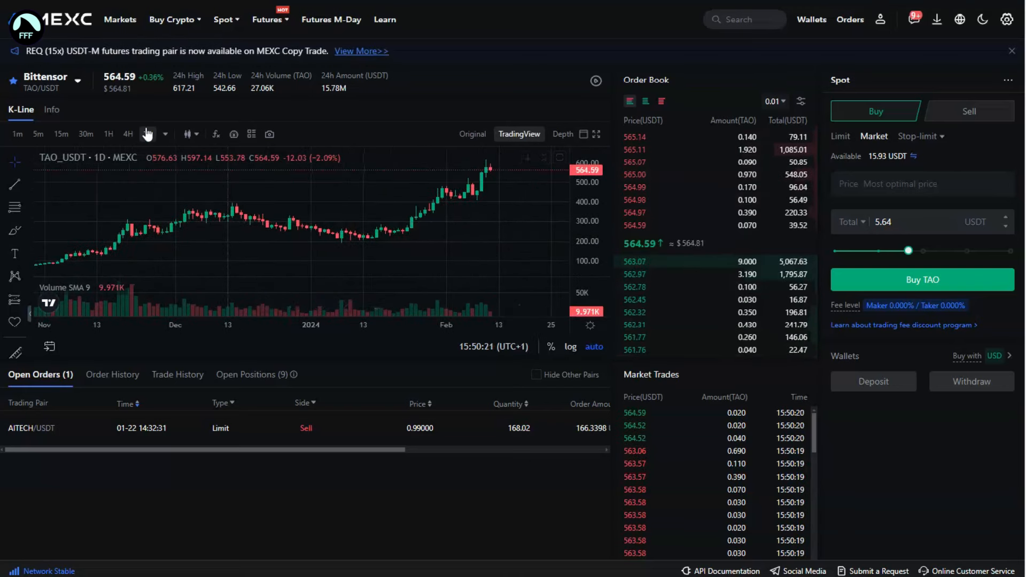
click(128, 134)
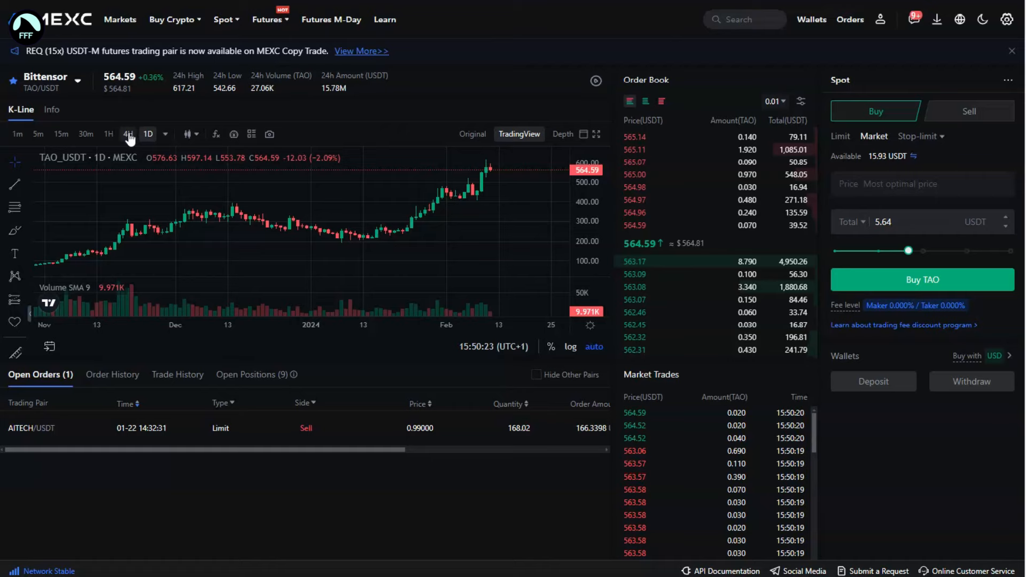
click(128, 135)
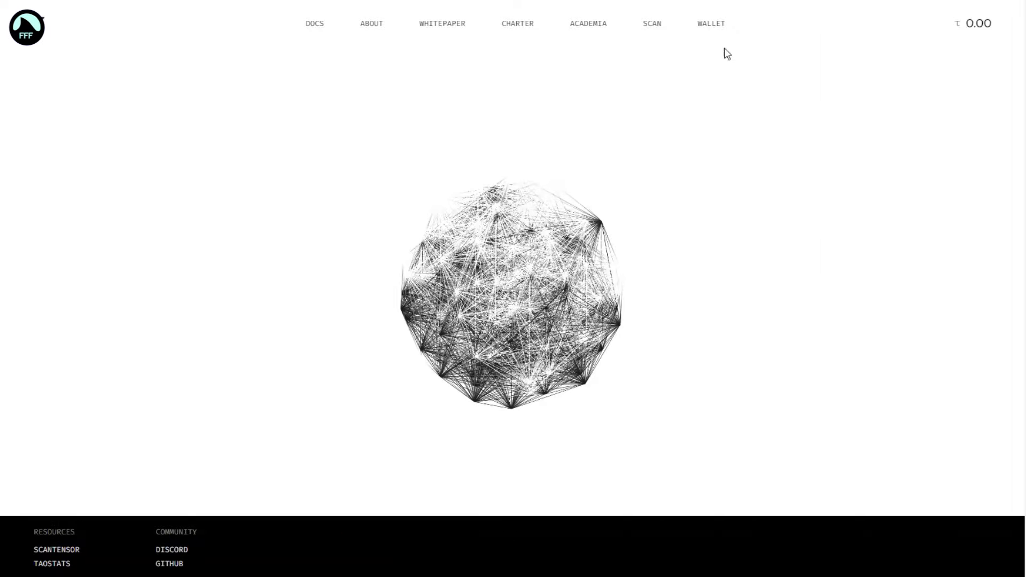
Step: From the WALLET download page, install the Bittensor Wallet extension from the Chrome Web Store
click(710, 24)
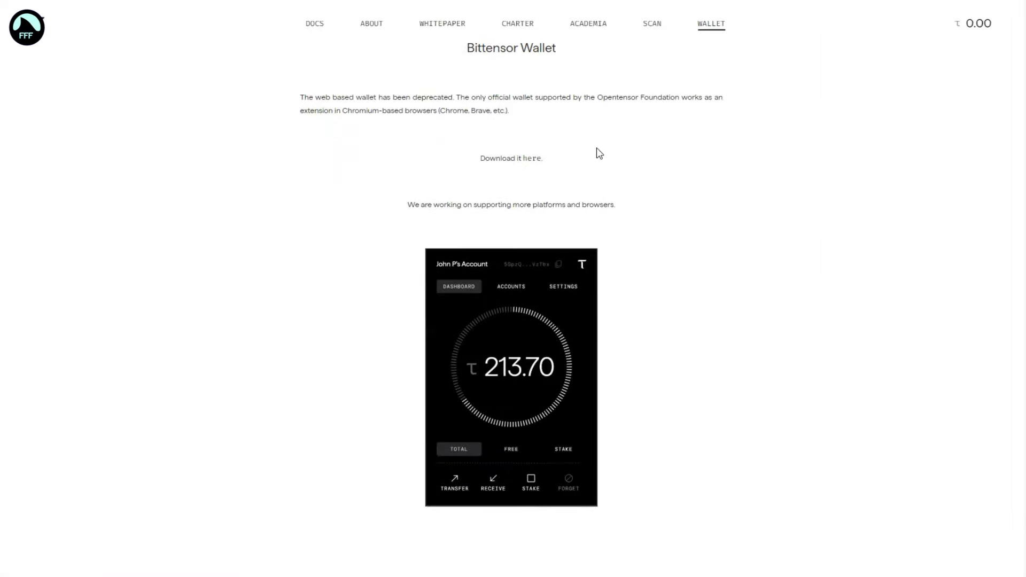
click(531, 158)
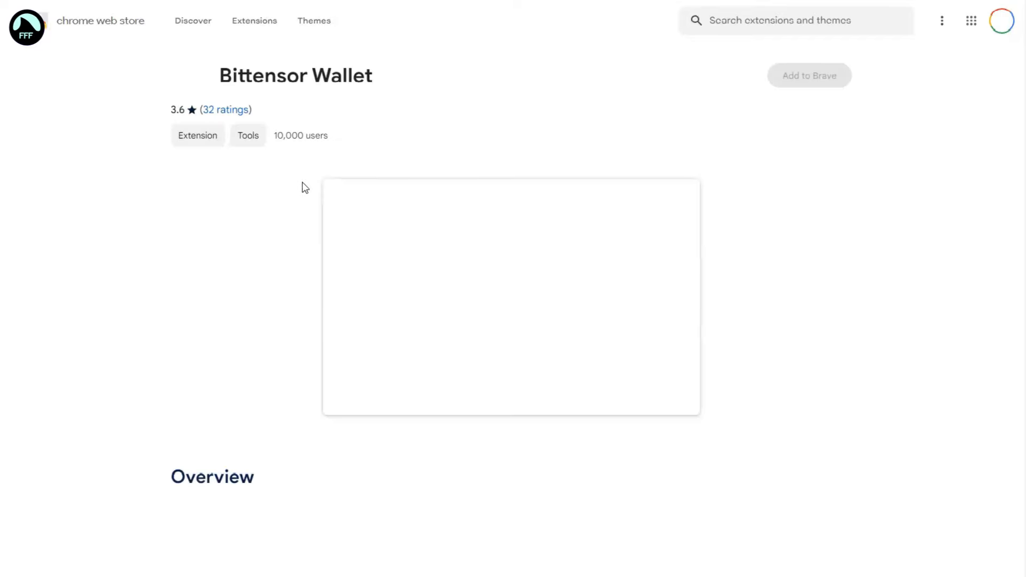
click(809, 74)
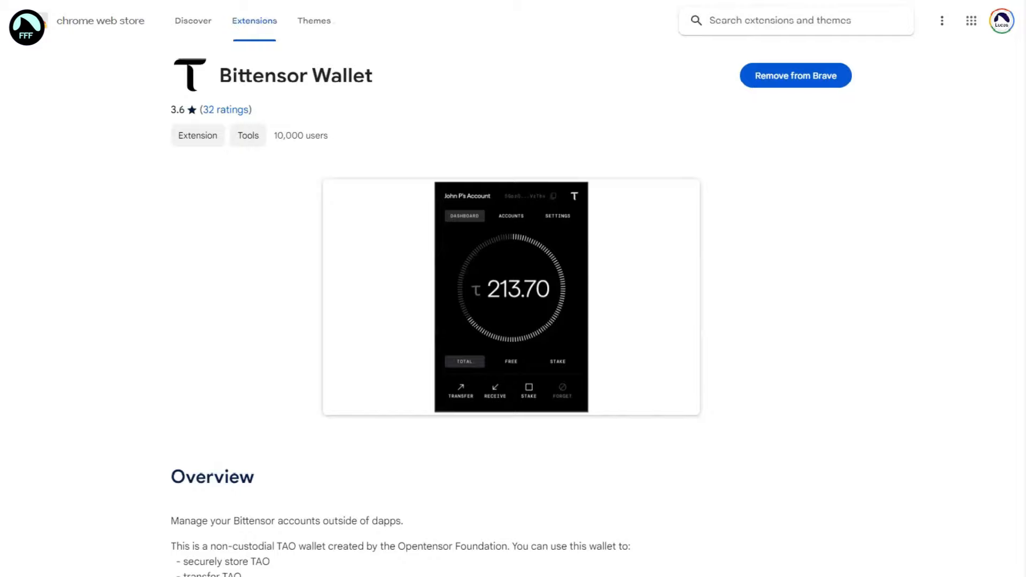
Step: In the wallet extension, show the receiving address and copy it
click(794, 75)
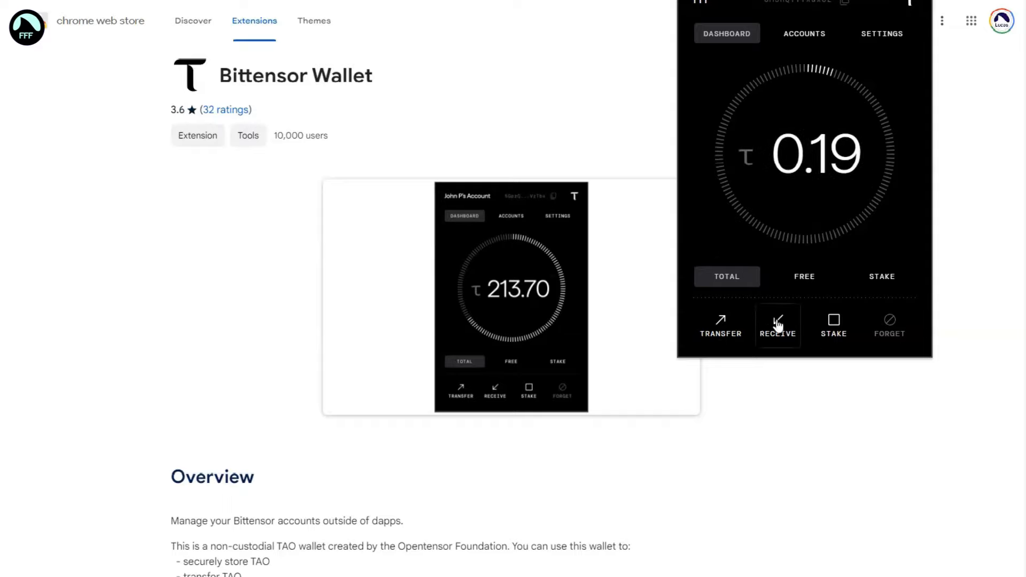
click(778, 325)
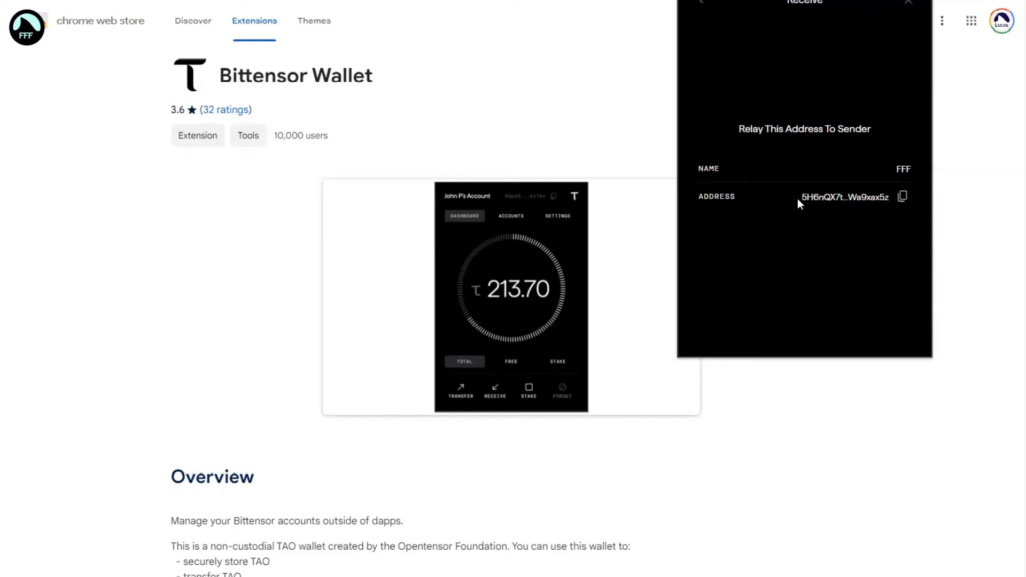
click(902, 196)
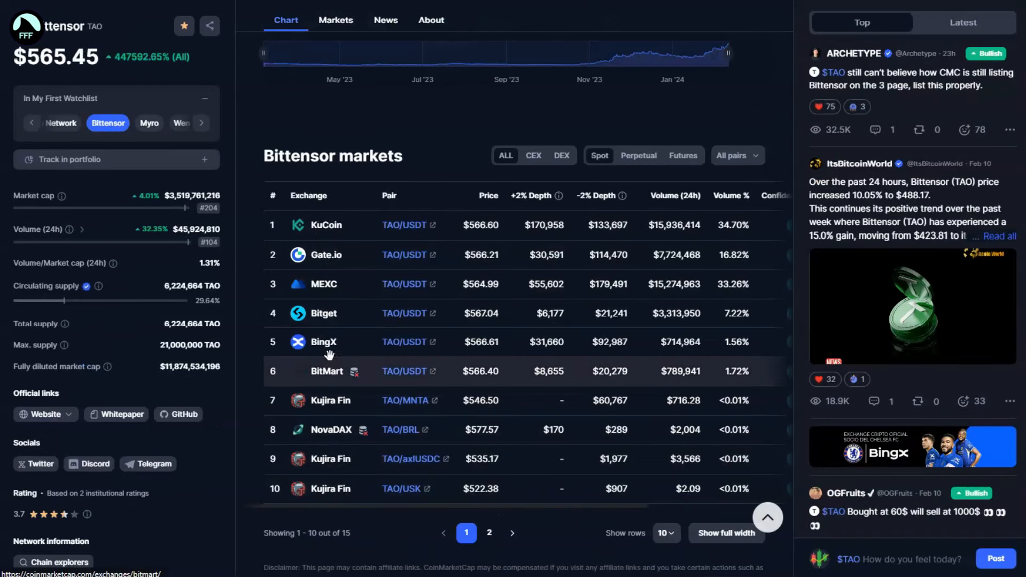
mouse_move(564, 110)
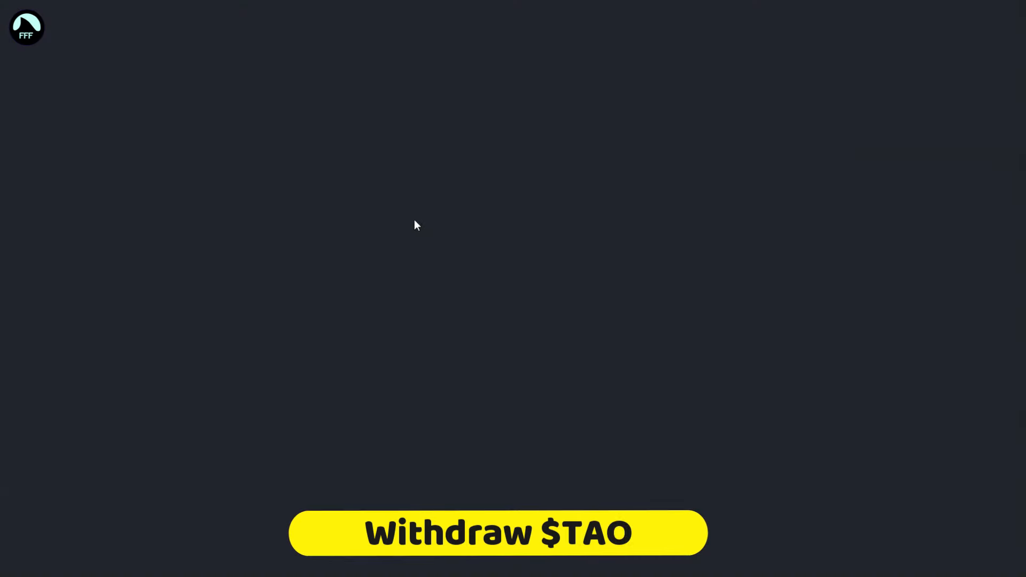
click(497, 532)
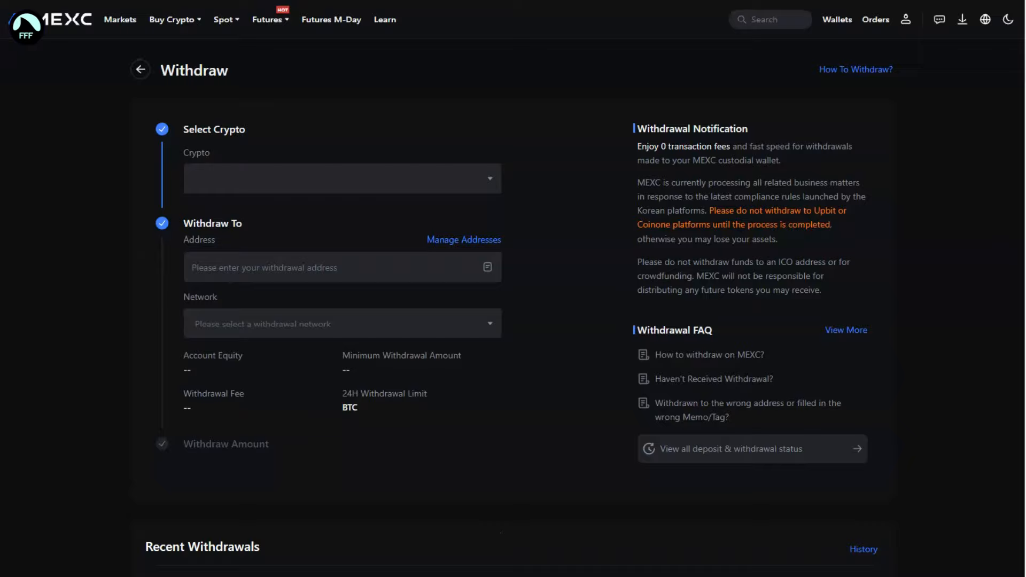
click(342, 179)
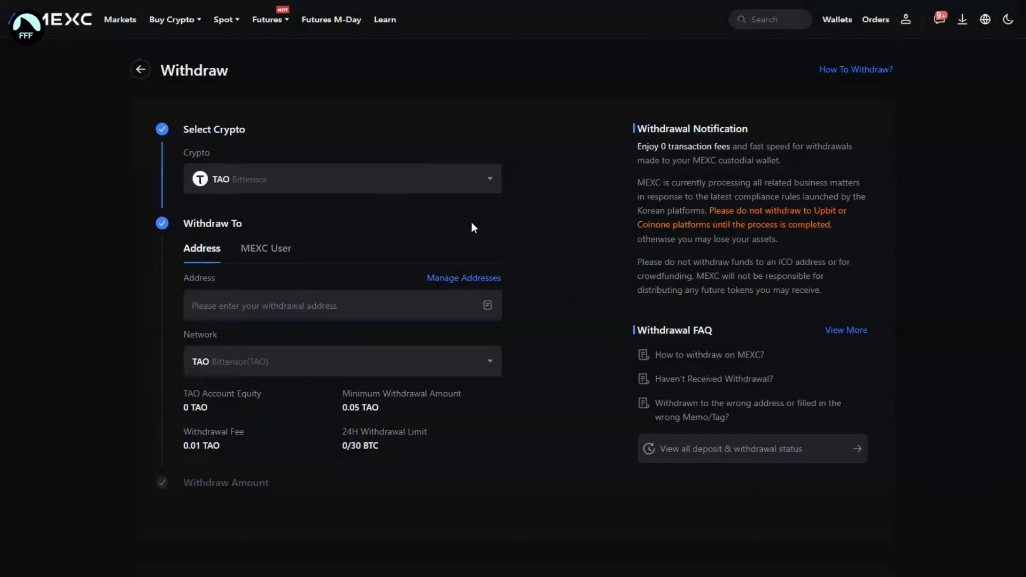
mouse_move(209, 372)
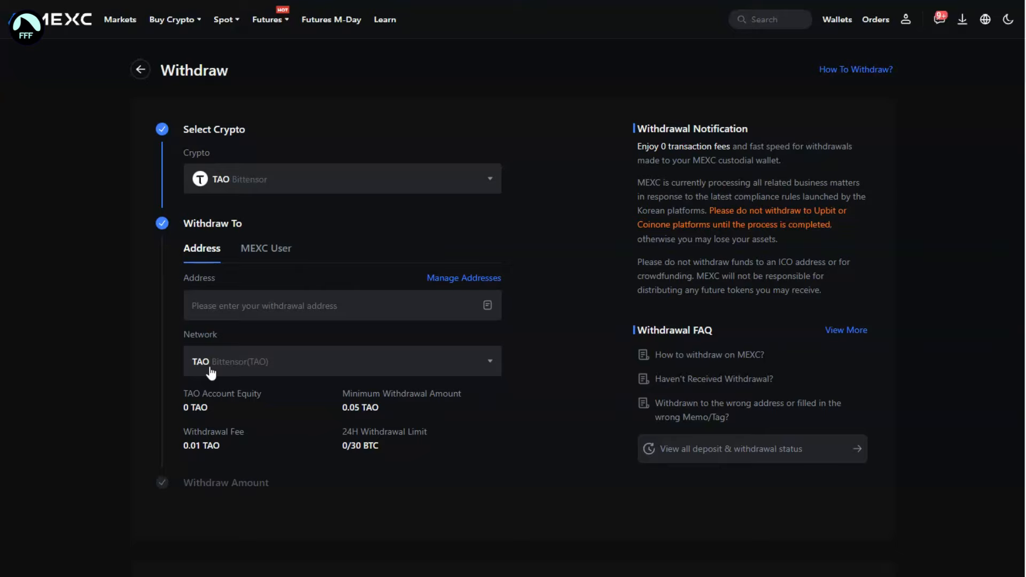
text(5H6nQX7ttZ7xinUQcVga875Hv5r1CMJr7FbWr8J6Wa9xax5z)
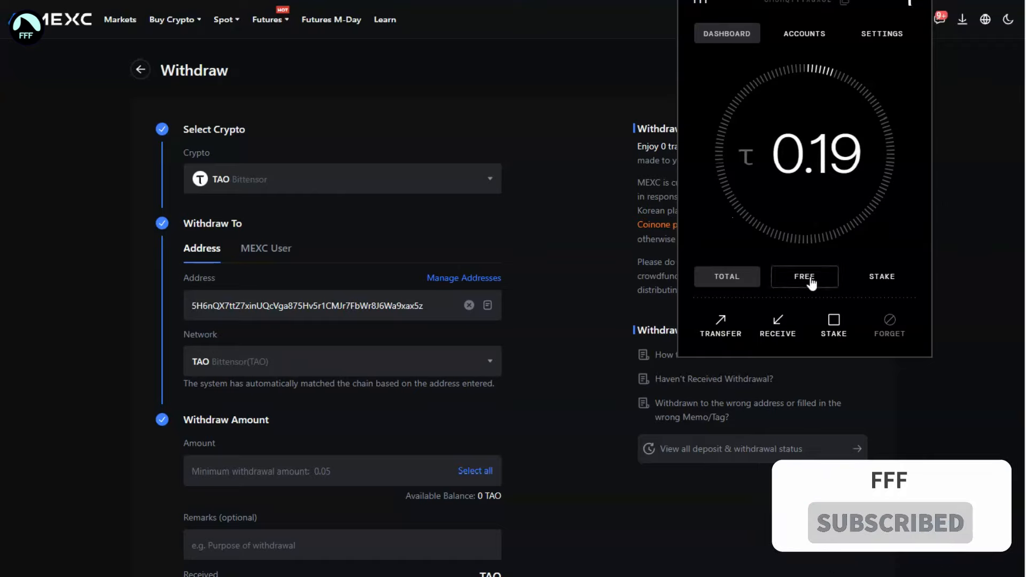
Step: Check the wallet's free and staked TAO balances in the extension
click(726, 276)
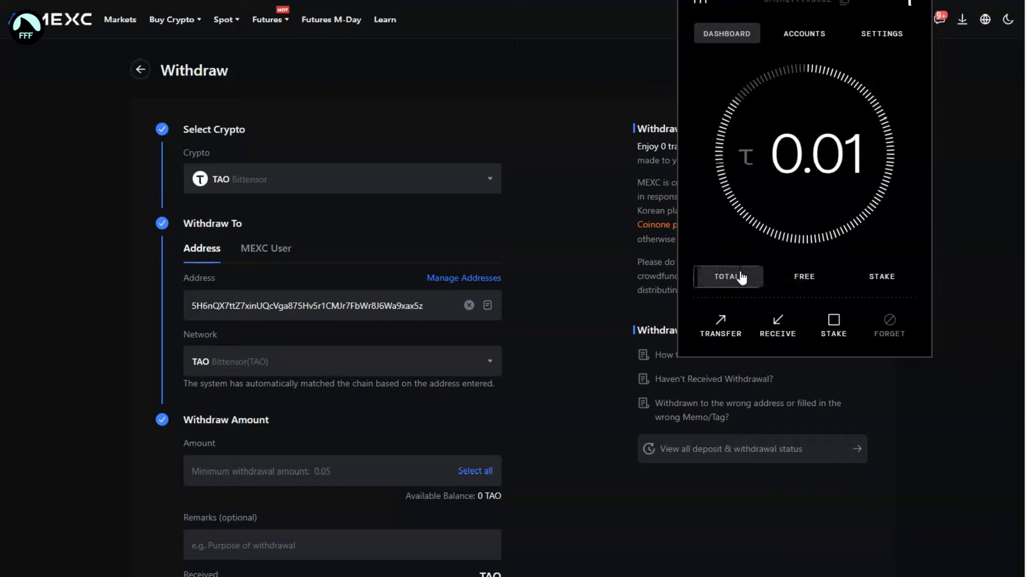
click(804, 275)
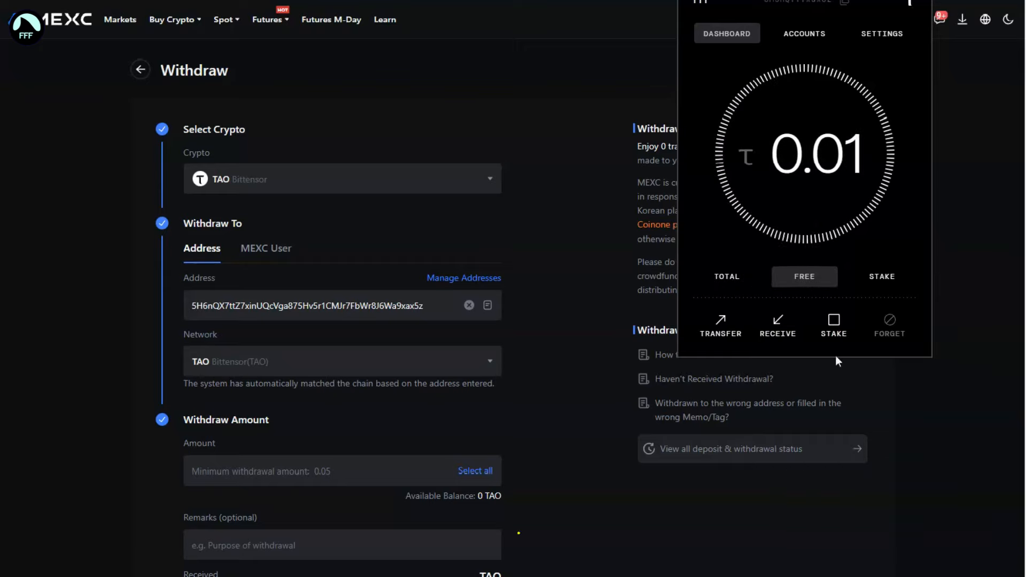
click(882, 276)
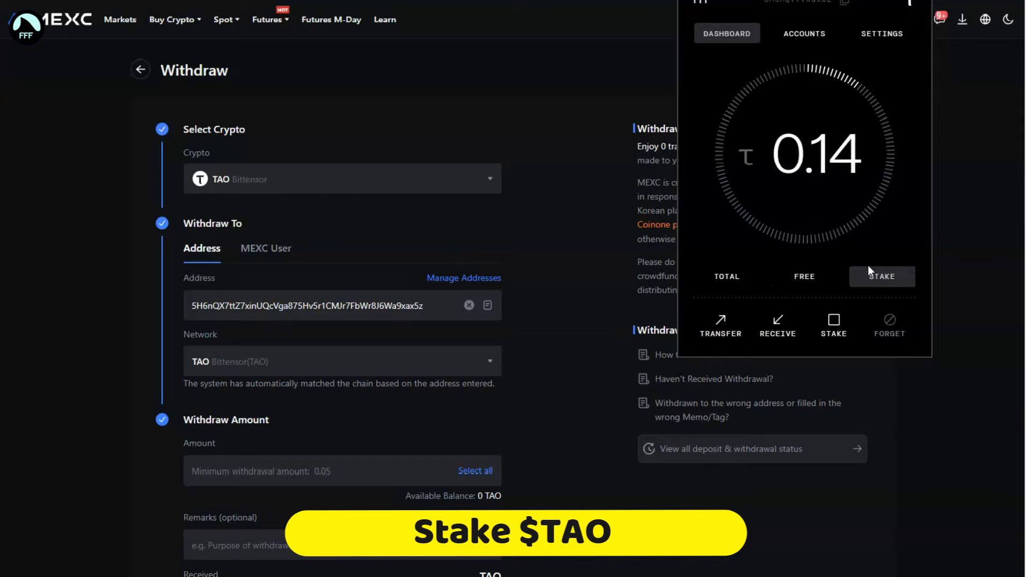
Step: In Taostats staking, browse down to the Verified Validators list to pick Taostats & Corcel
click(833, 325)
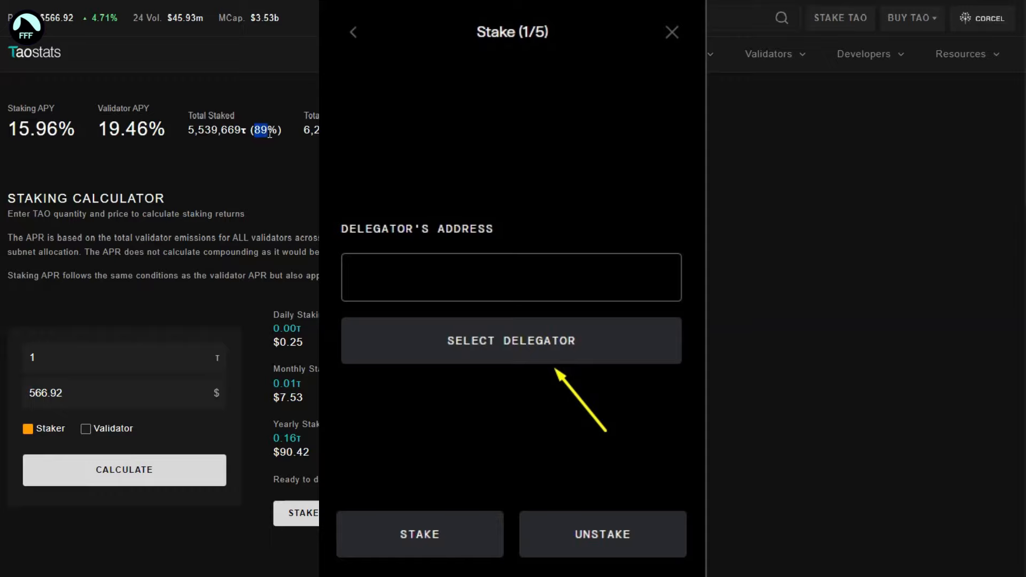
click(671, 32)
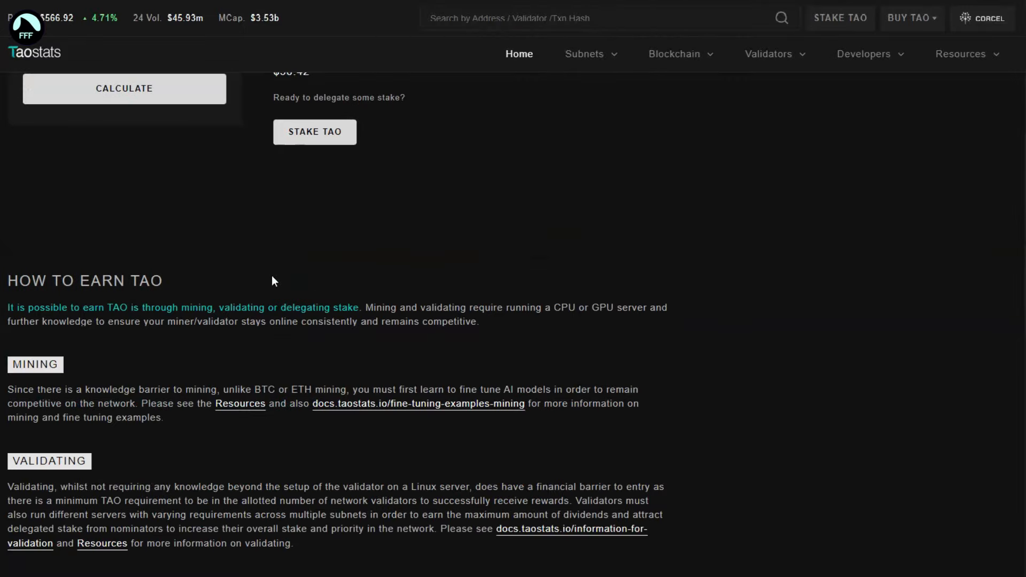
scroll(down, 3)
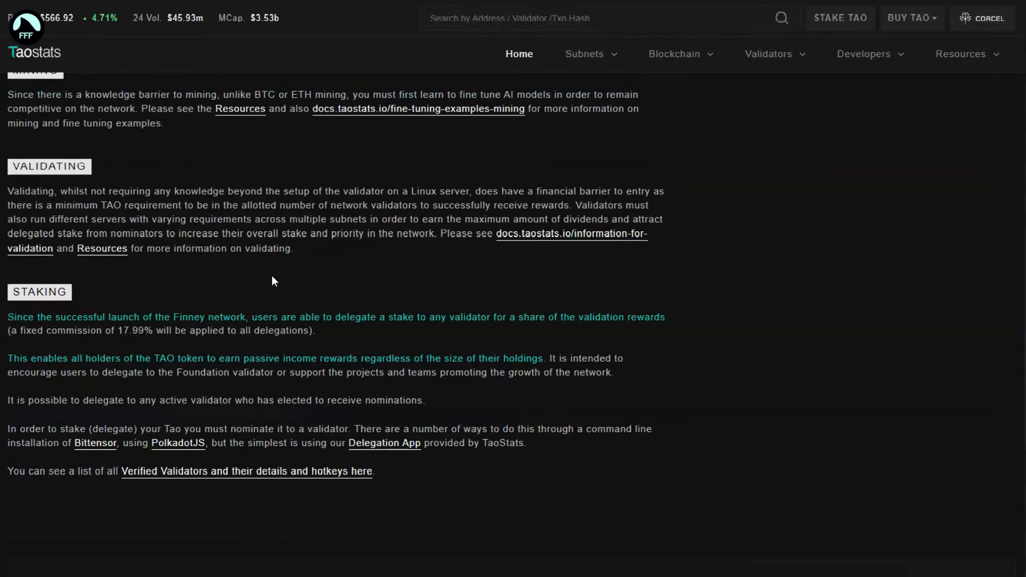
scroll(down, 3)
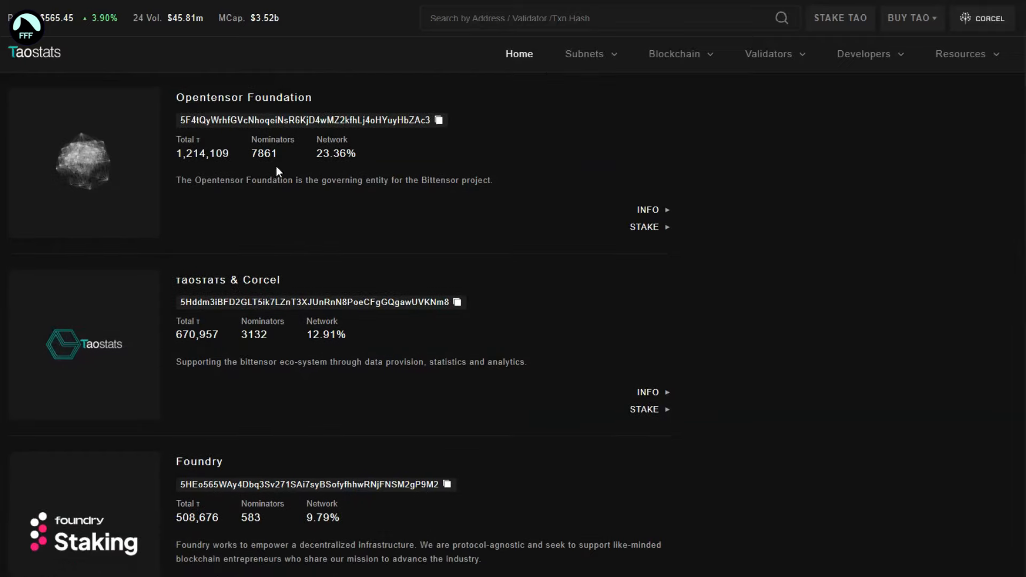
scroll(down, 3)
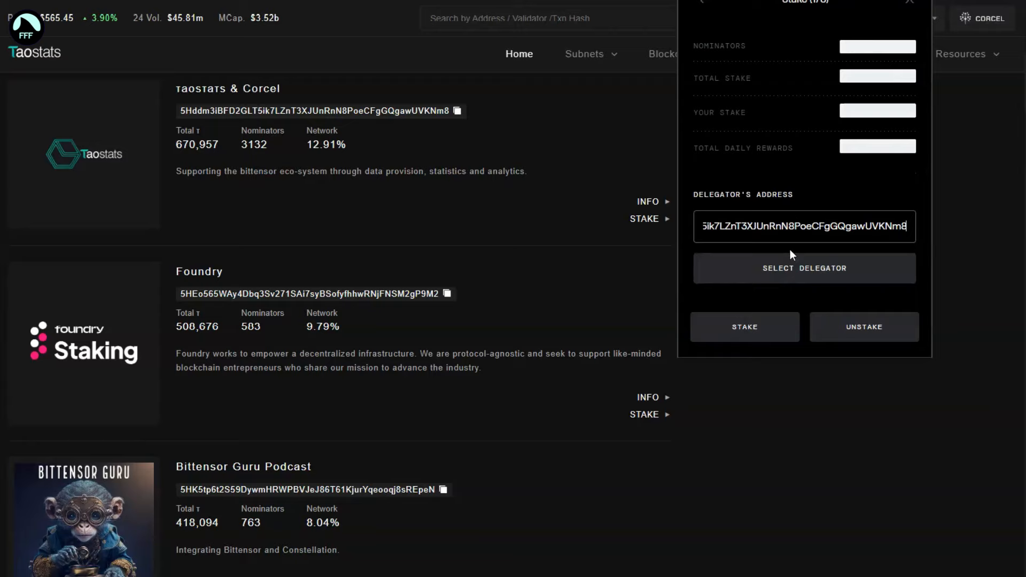
Step: Load the validator's staking details and fill the MAX amount, 0.0099995 TAO
click(803, 268)
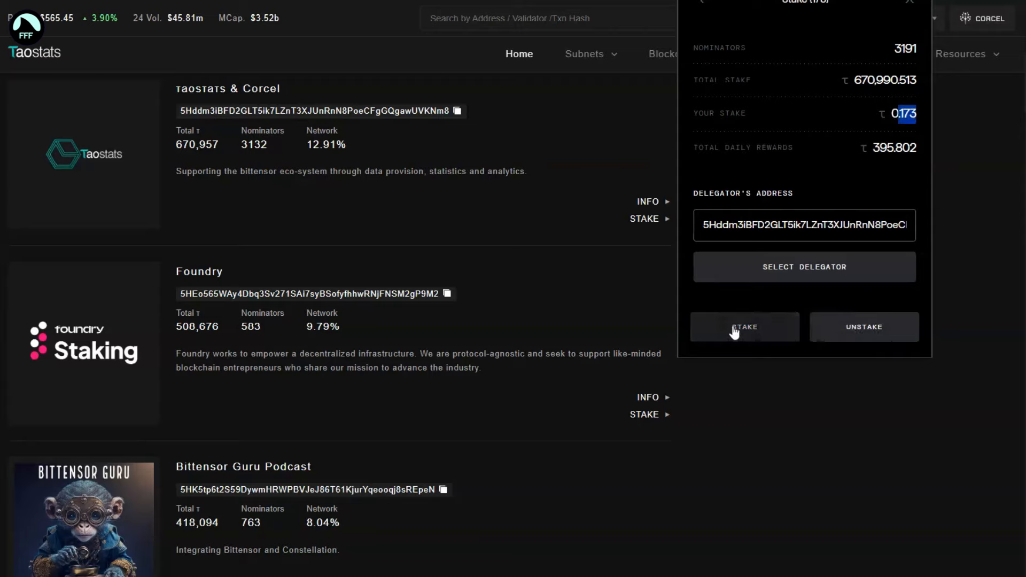
click(744, 327)
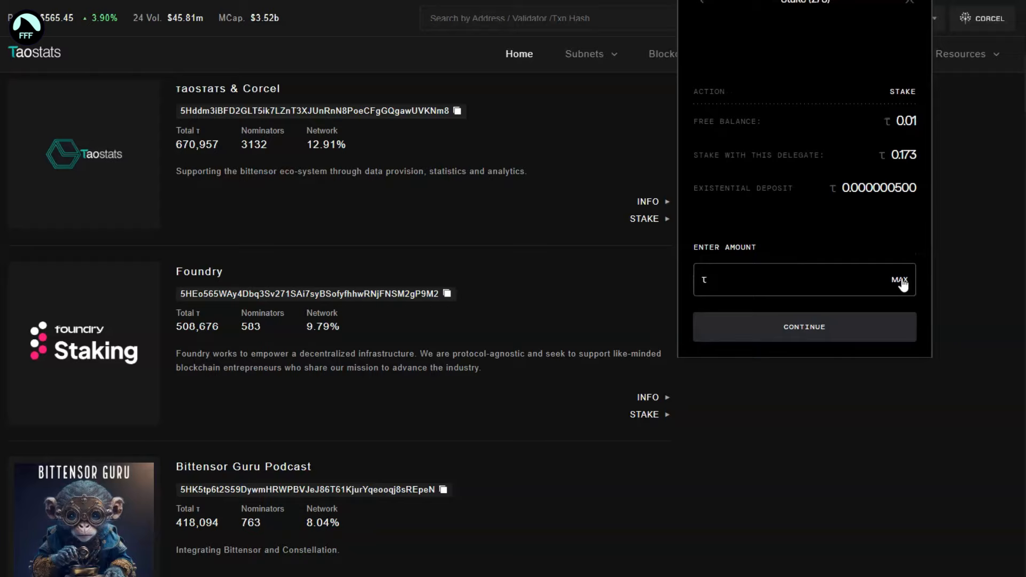
click(899, 279)
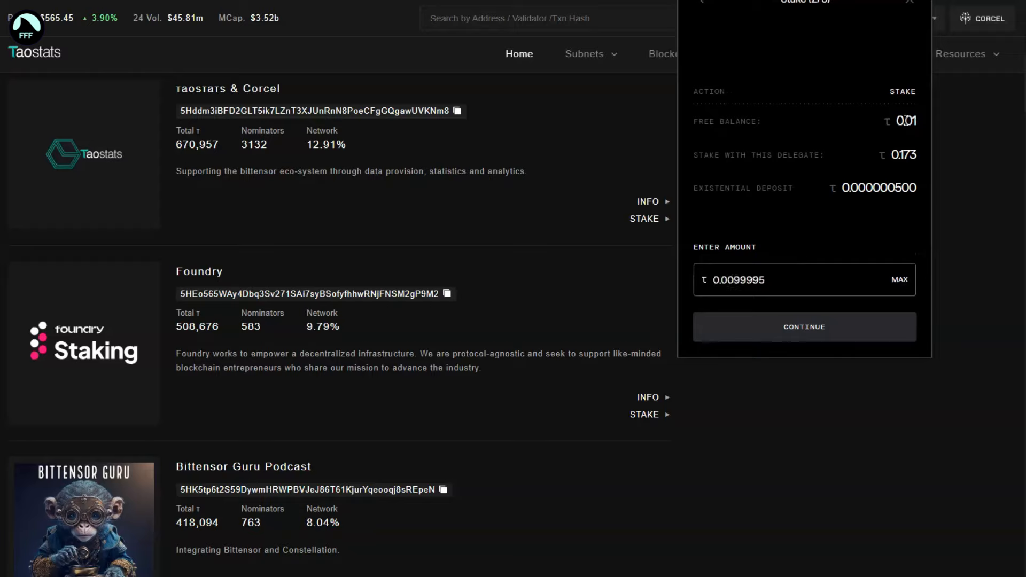
mouse_move(806, 211)
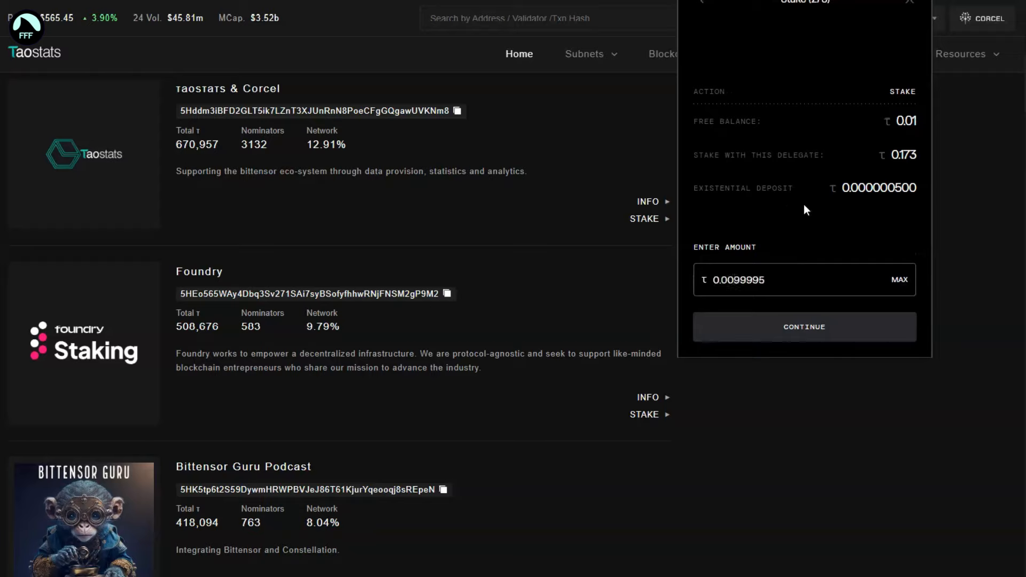
mouse_move(899, 17)
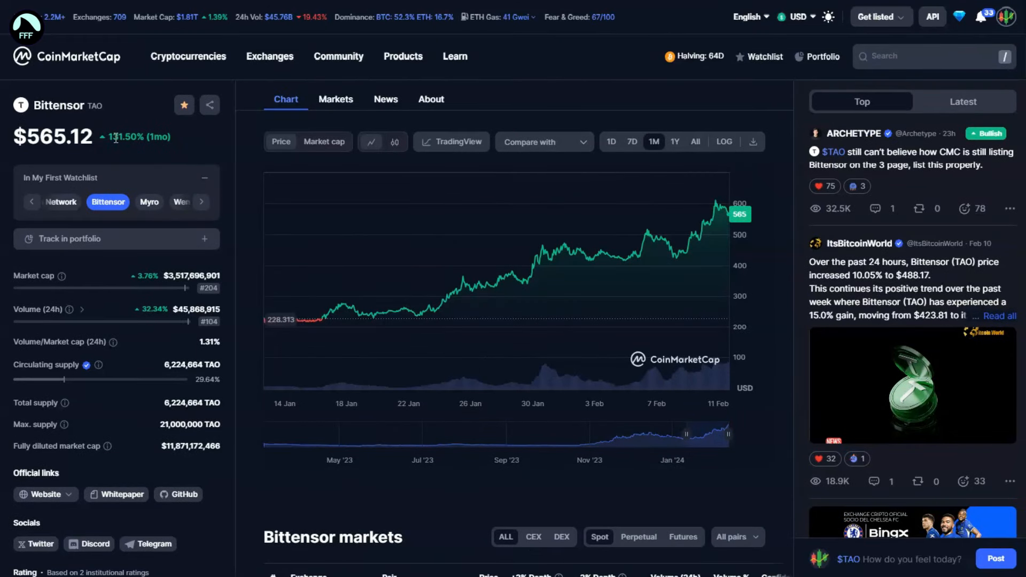
mouse_move(433, 307)
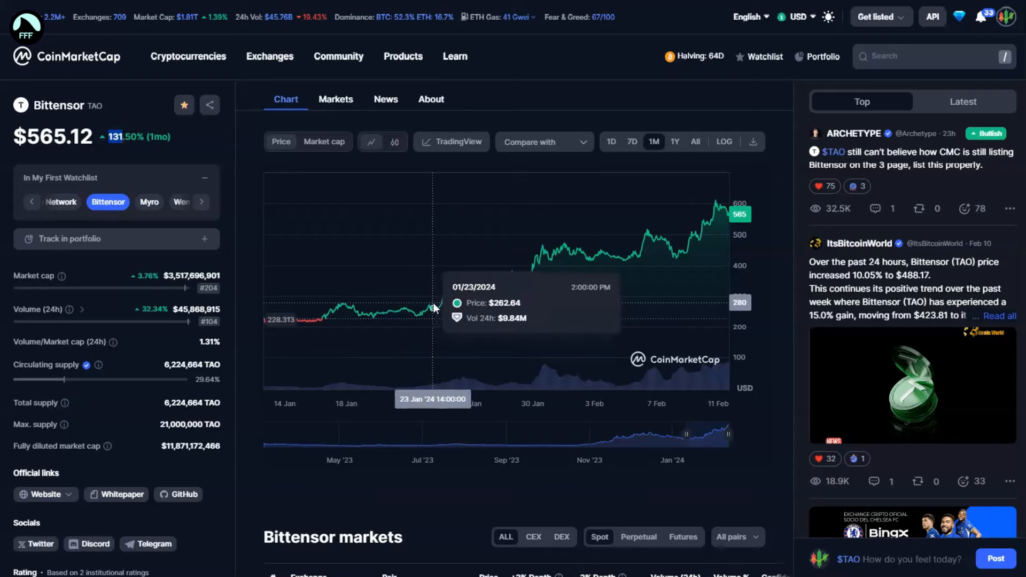
mouse_move(755, 277)
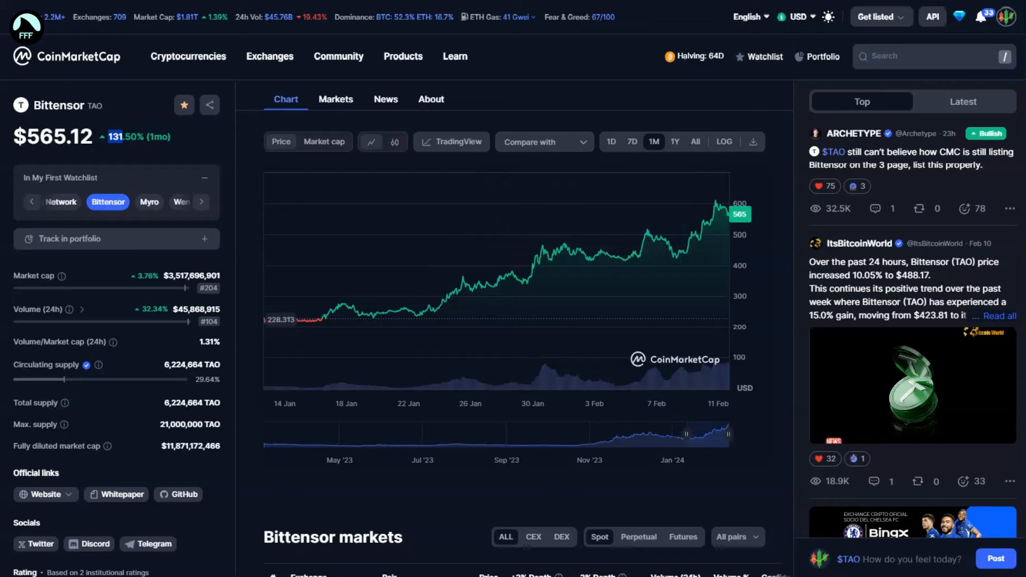
mouse_move(313, 275)
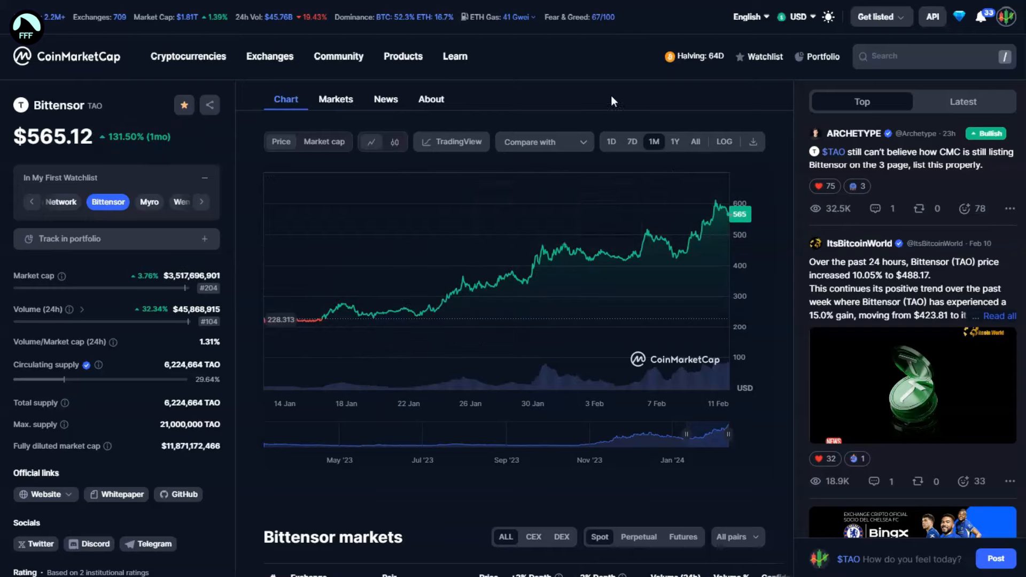
mouse_move(601, 88)
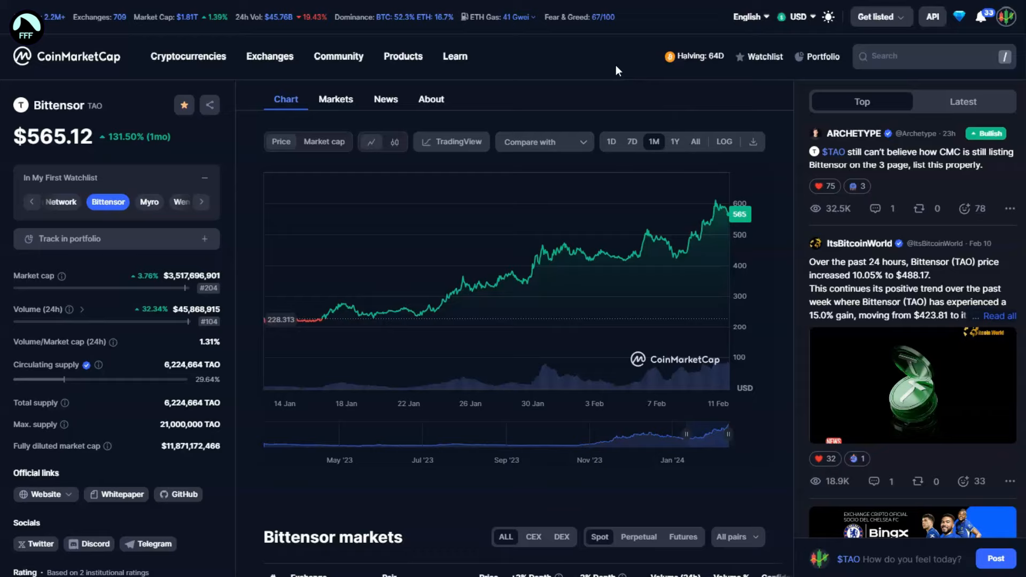
mouse_move(698, 176)
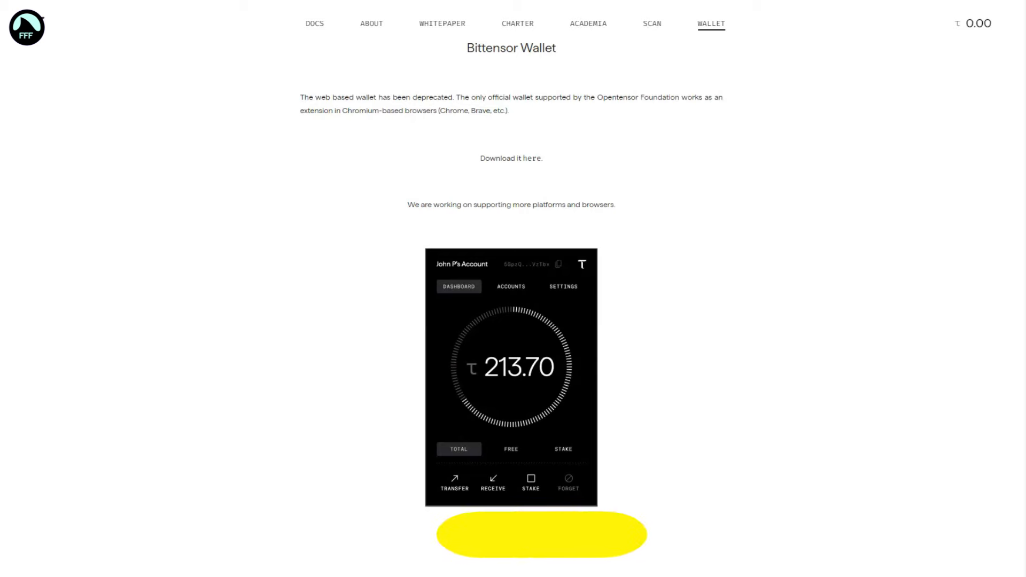
Step: Show the verified validators list with Taostats & Corcel, Foundry and their stake figures
click(584, 53)
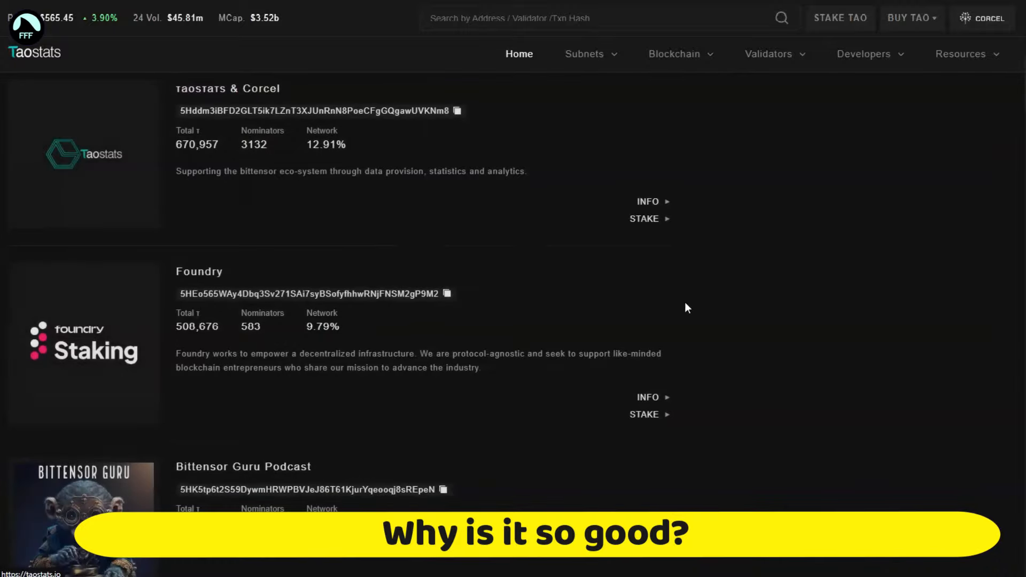
click(584, 53)
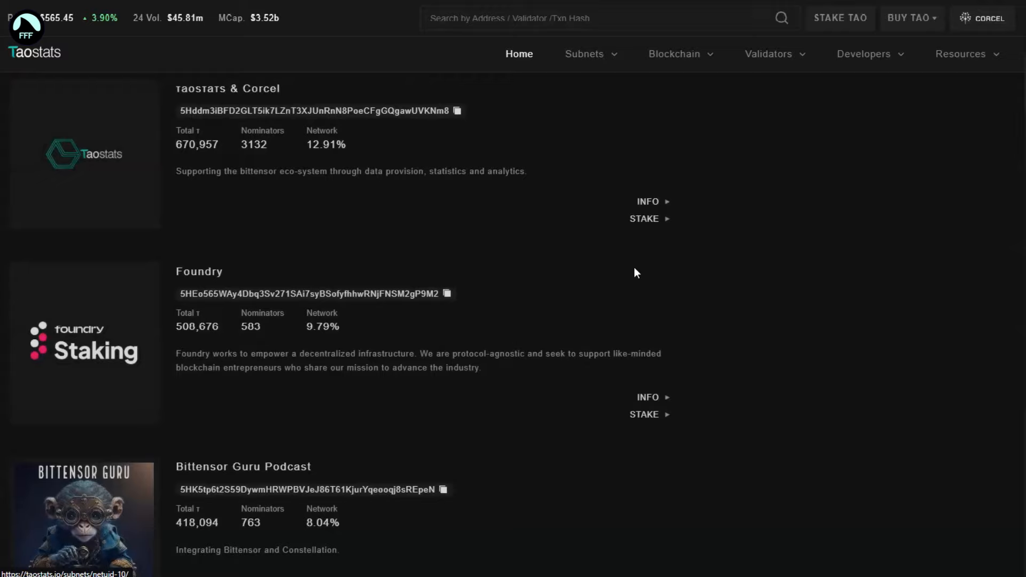
Step: Browse the Subnets list and open one subnet's metagraph of neurons with stake and daily rewards
click(583, 53)
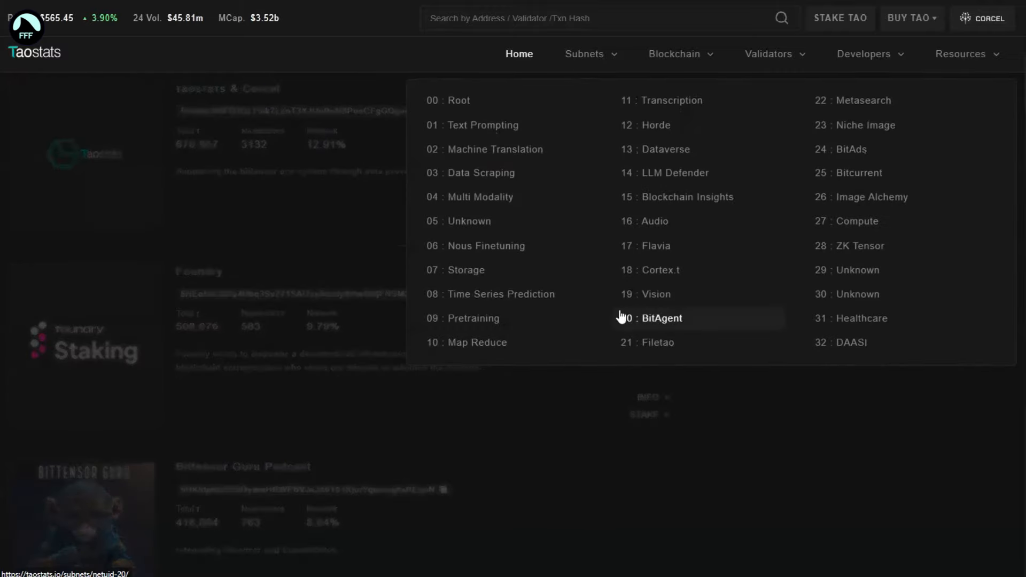
mouse_move(456, 100)
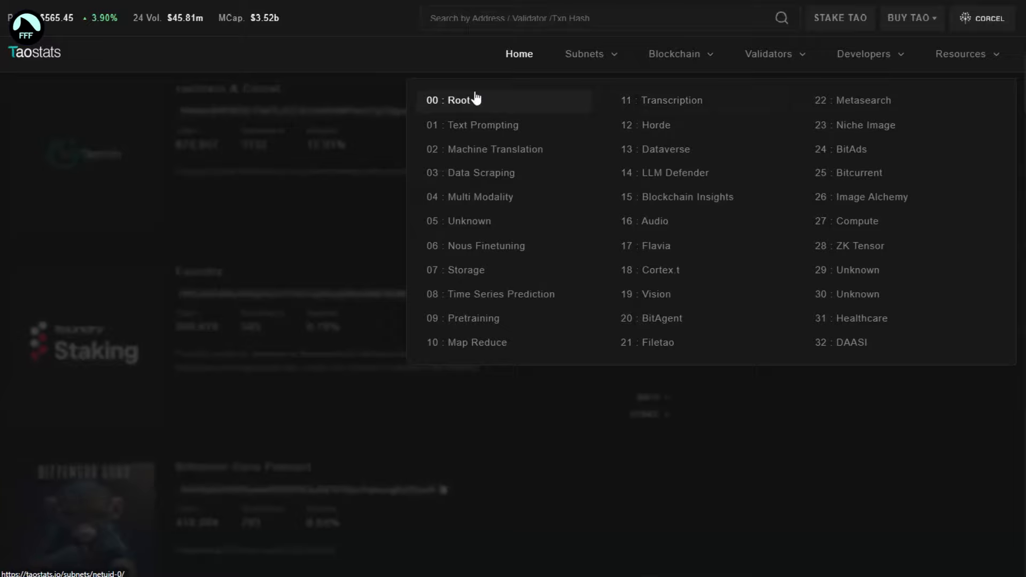
mouse_move(471, 205)
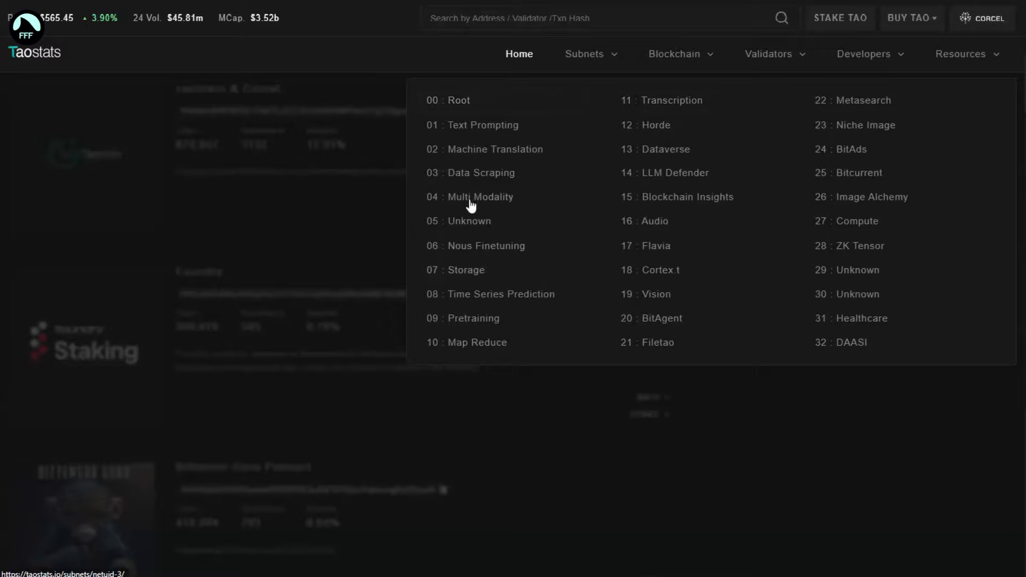
mouse_move(474, 245)
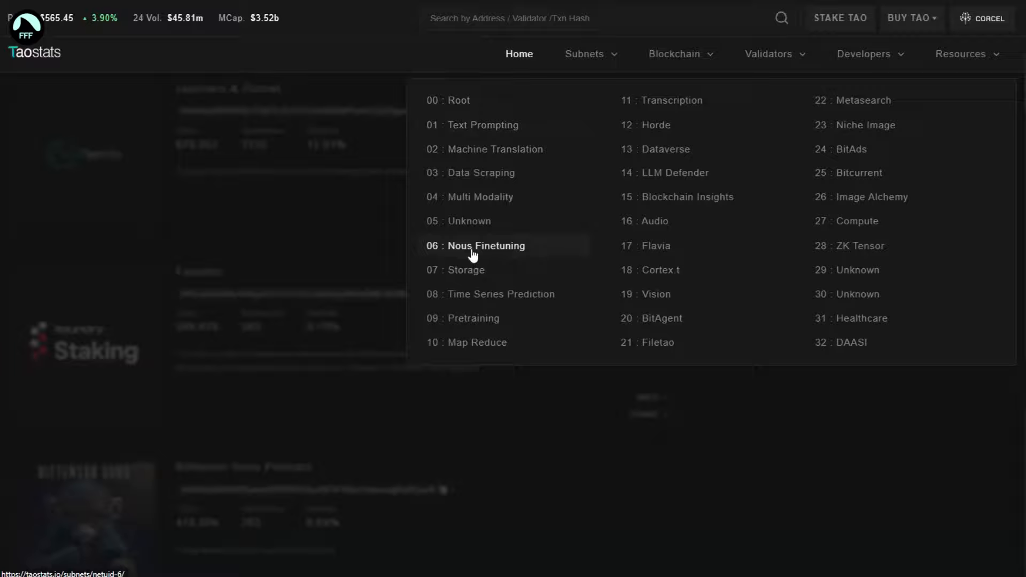
mouse_move(465, 269)
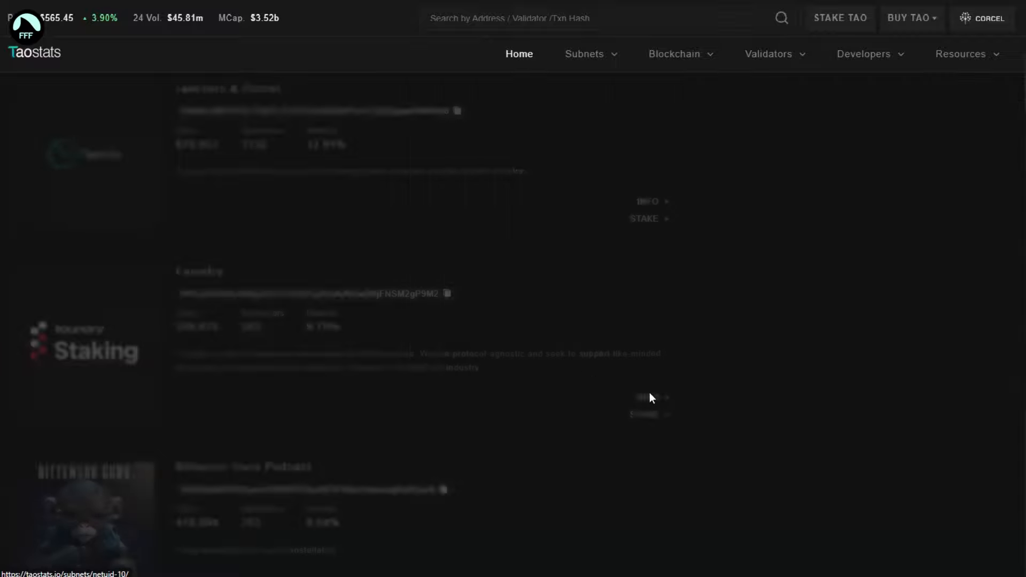
click(583, 54)
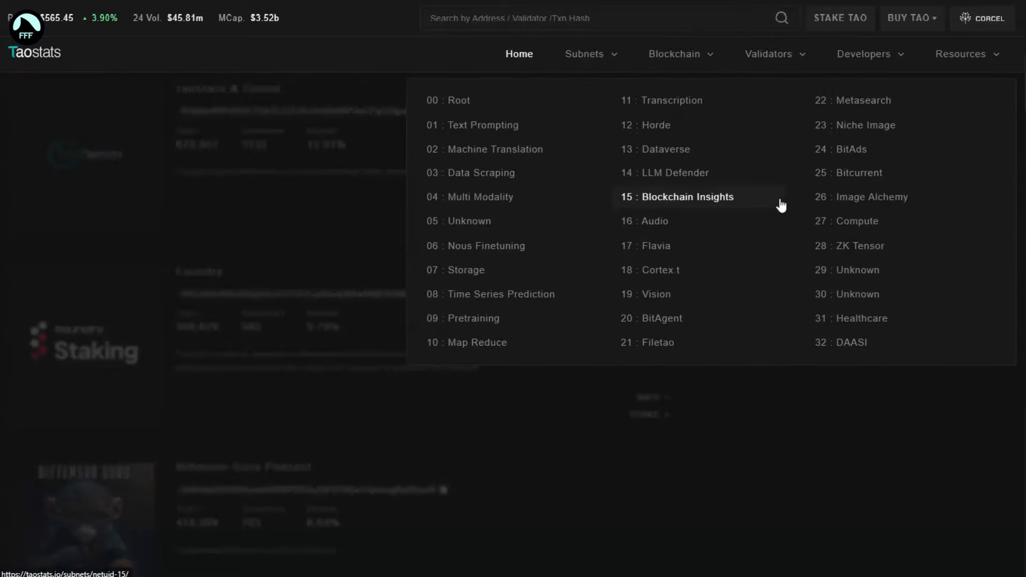
mouse_move(685, 230)
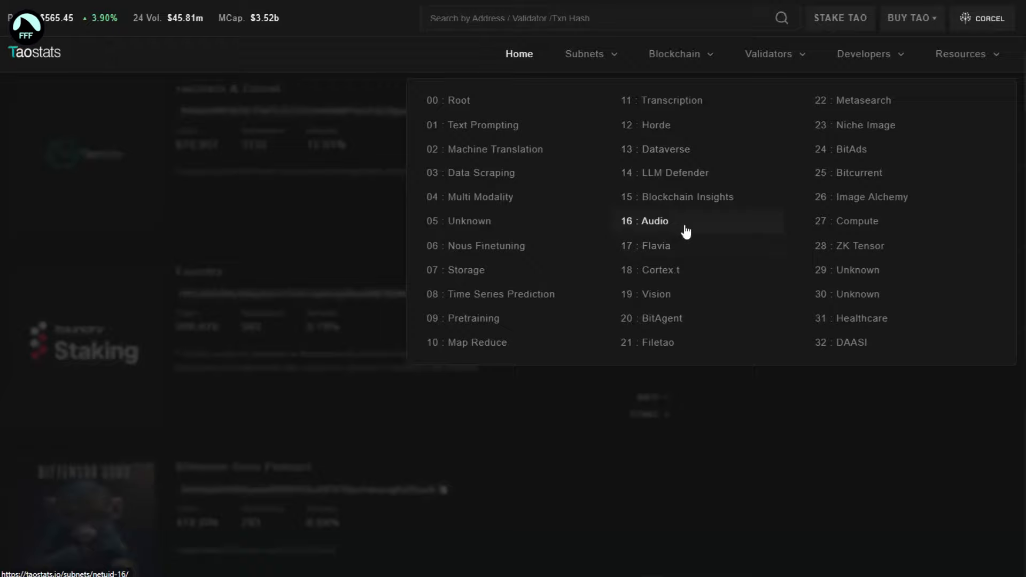
mouse_move(850, 149)
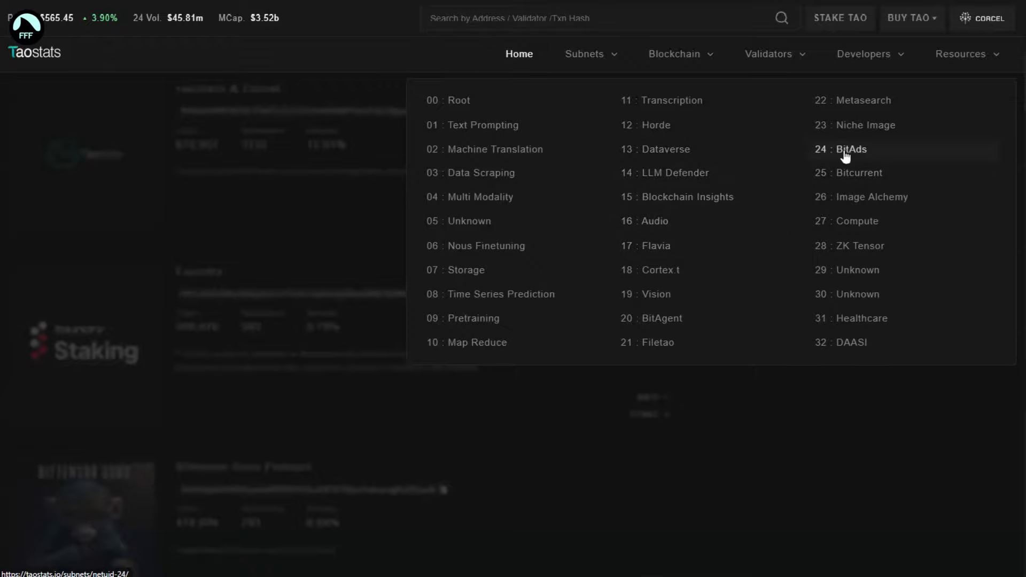
mouse_move(654, 220)
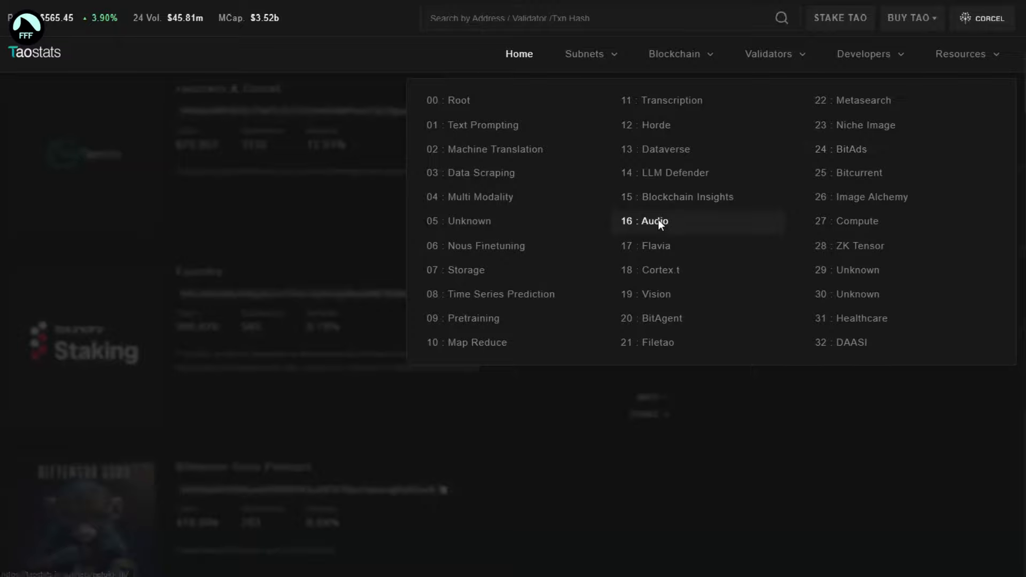
click(652, 221)
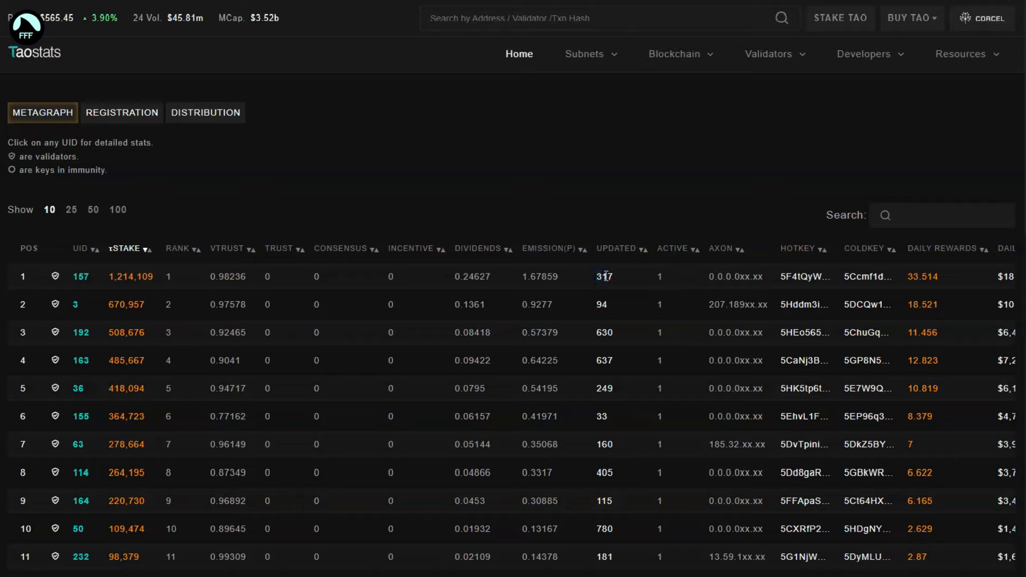
double_click(922, 276)
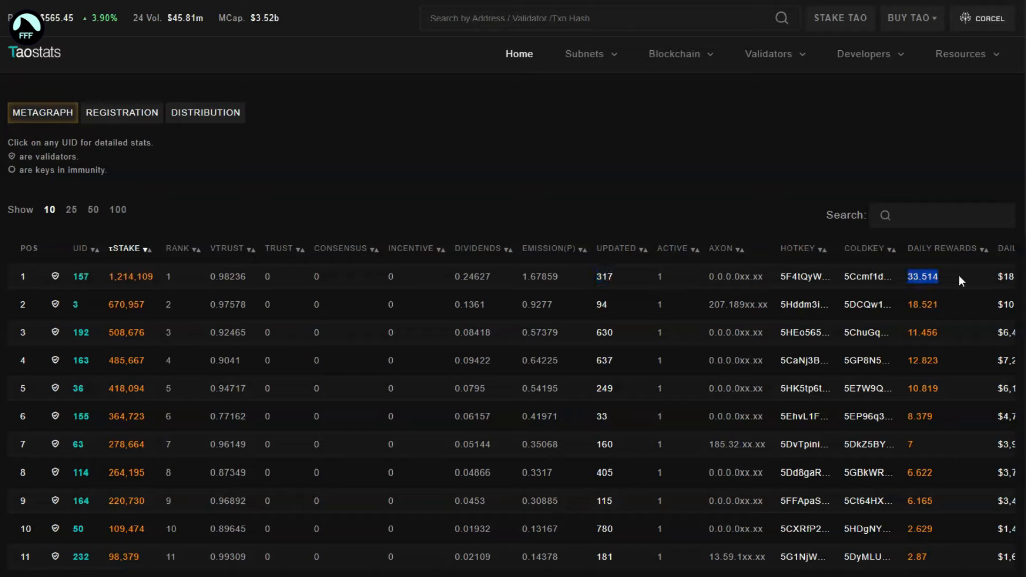
mouse_move(359, 310)
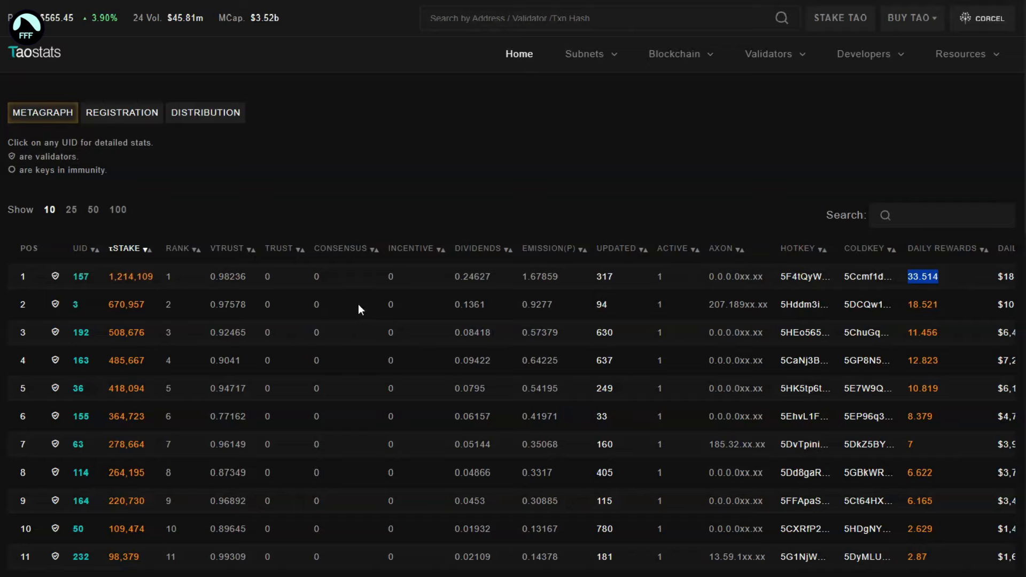
mouse_move(328, 211)
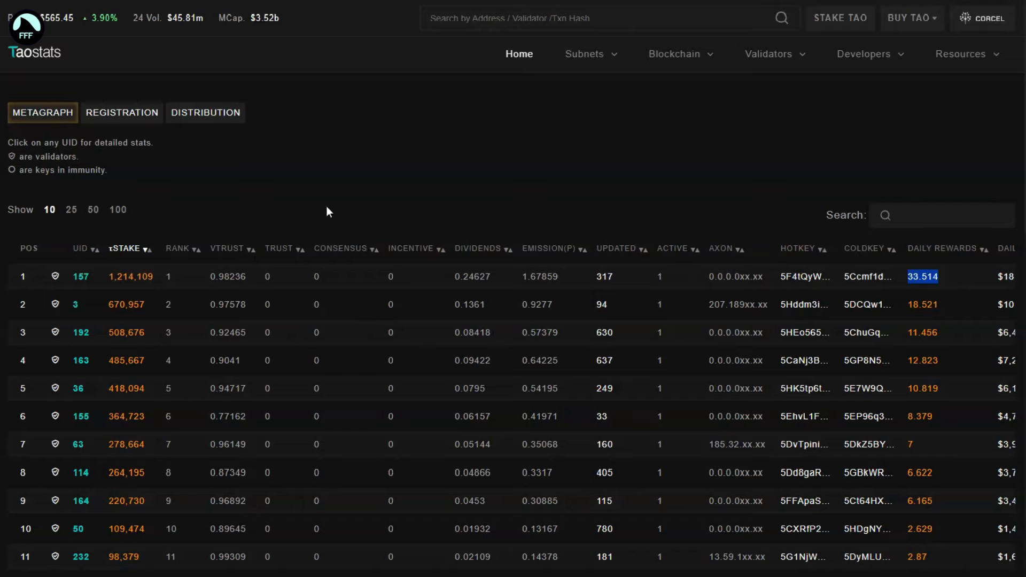
mouse_move(81, 275)
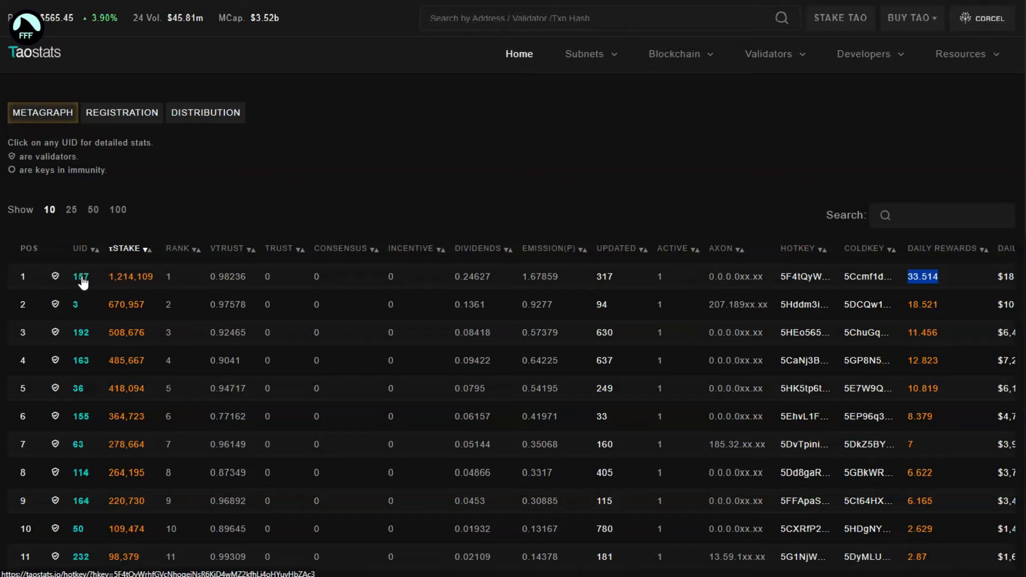
mouse_move(546, 242)
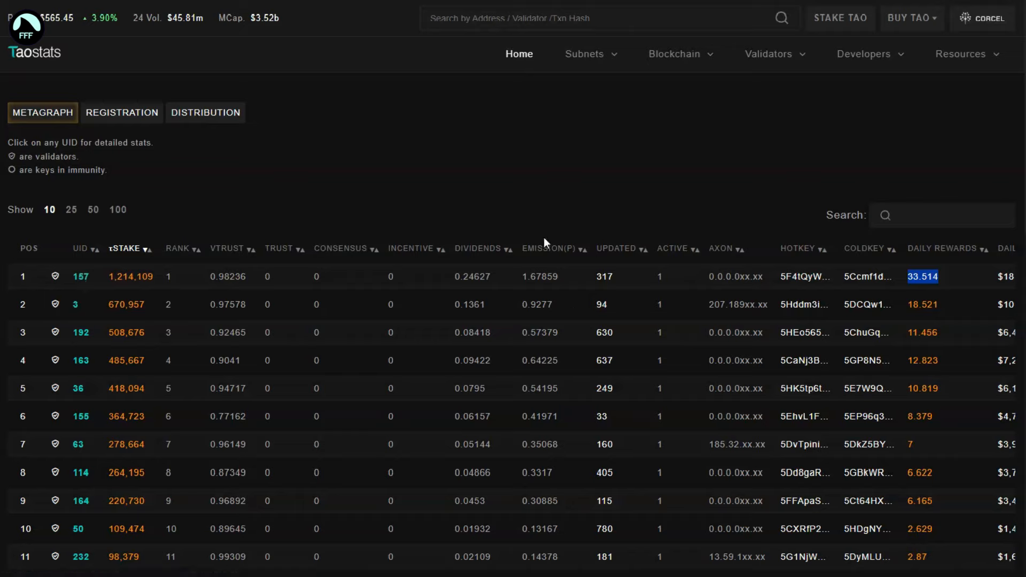
mouse_move(585, 174)
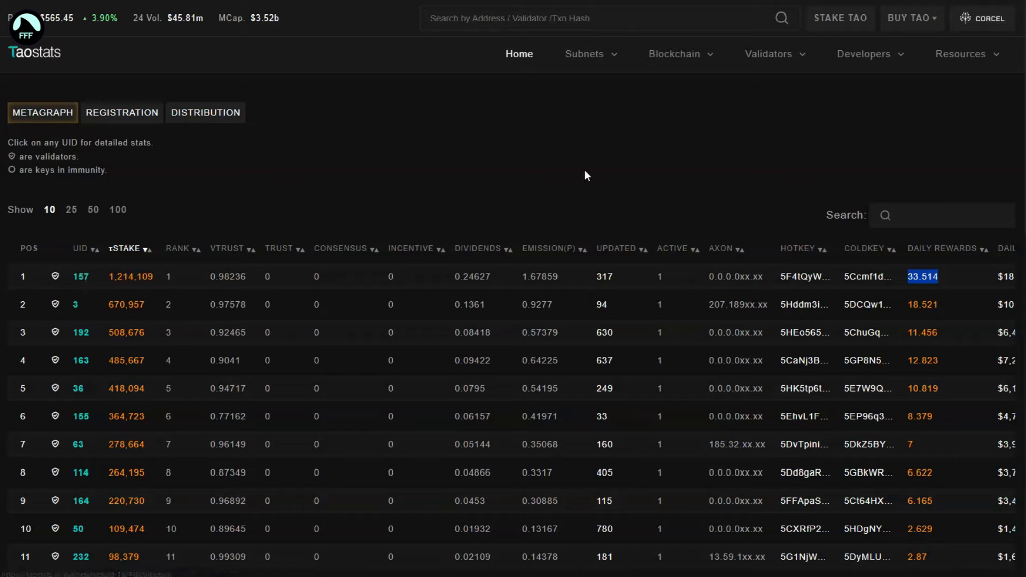
mouse_move(474, 101)
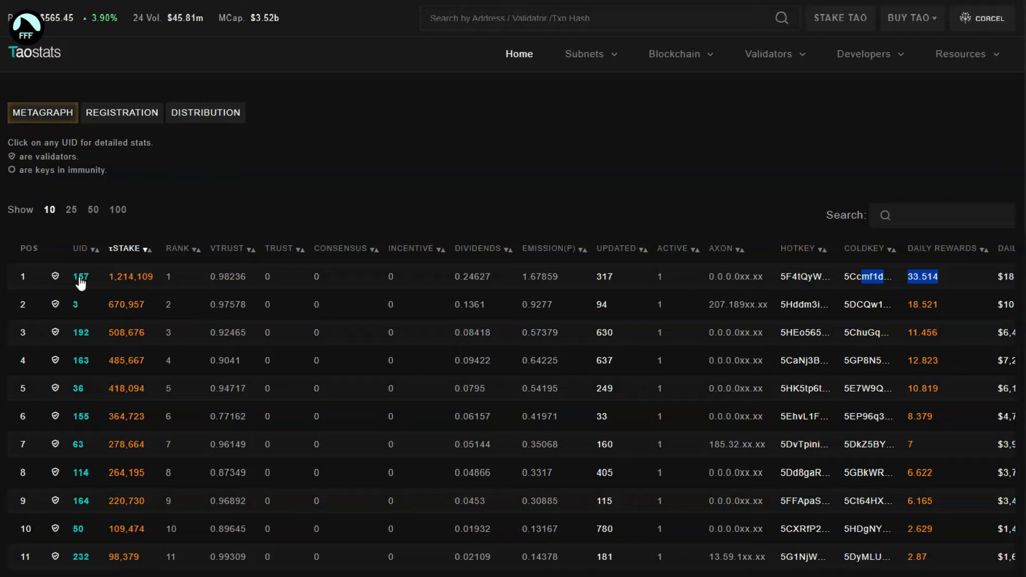
mouse_move(376, 322)
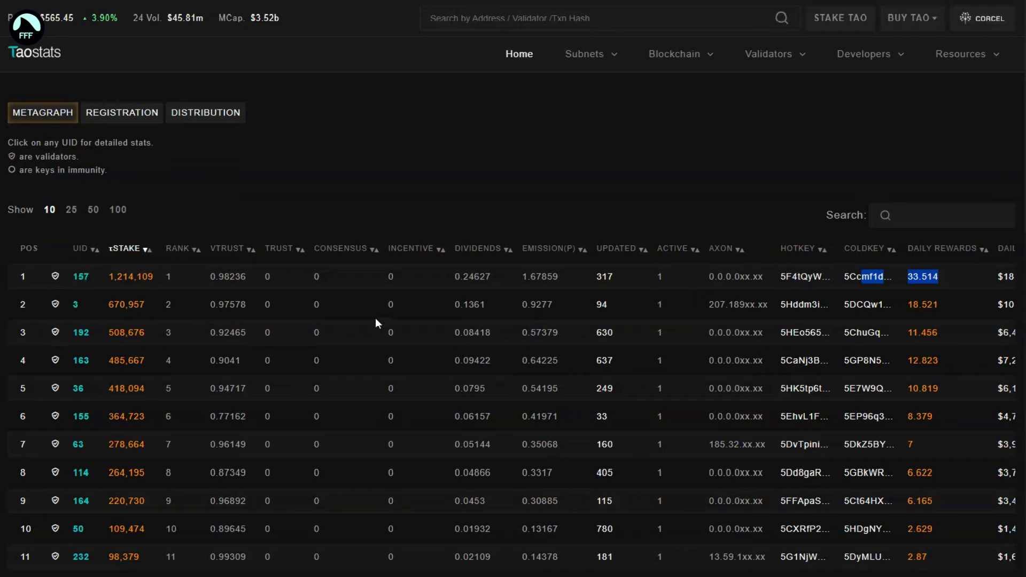
mouse_move(369, 240)
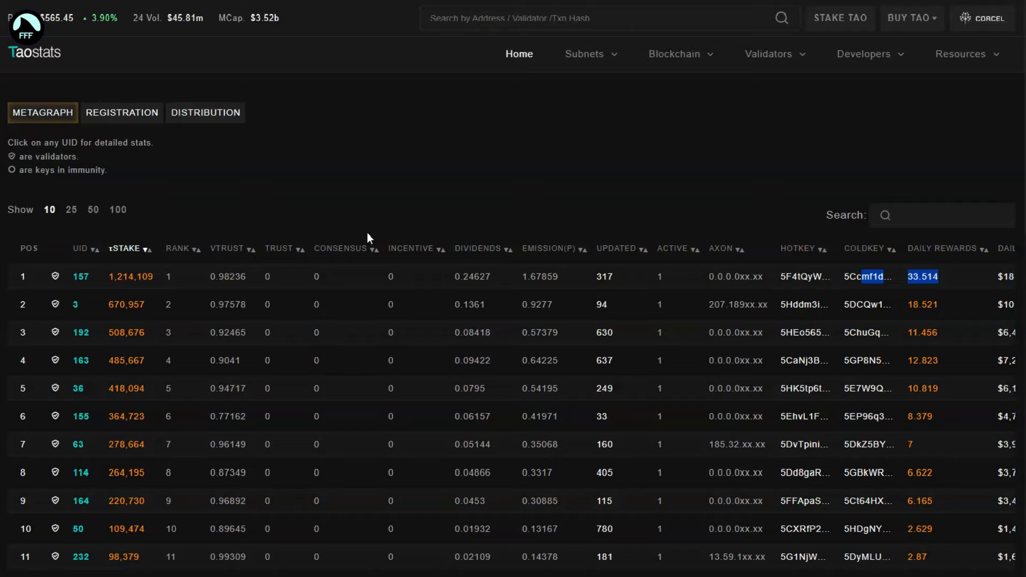
Step: Open UID 157, the Opentensor Foundation validator, showing total stake 1,214,114 and per-subnet rewards
click(80, 276)
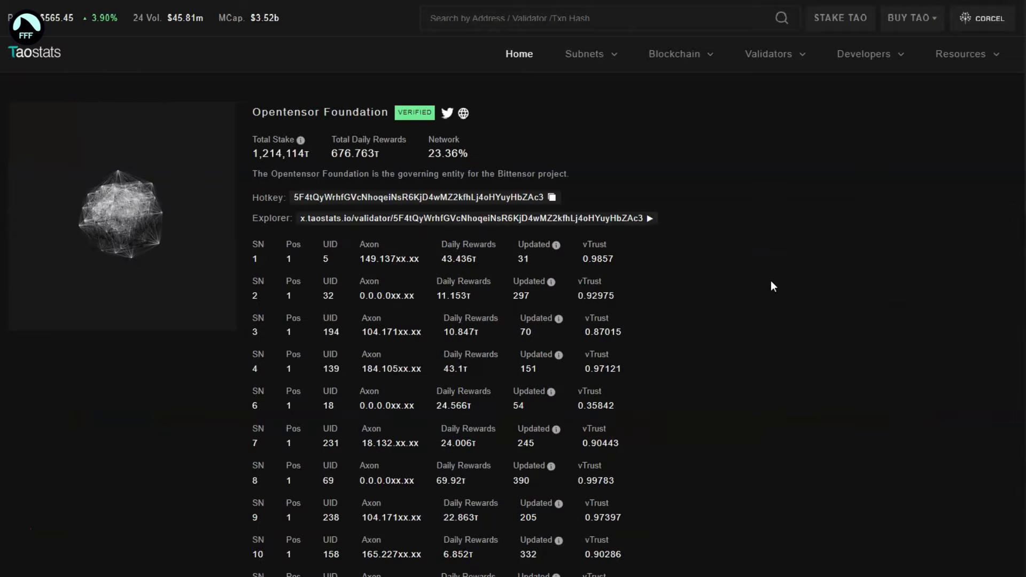
mouse_move(200, 279)
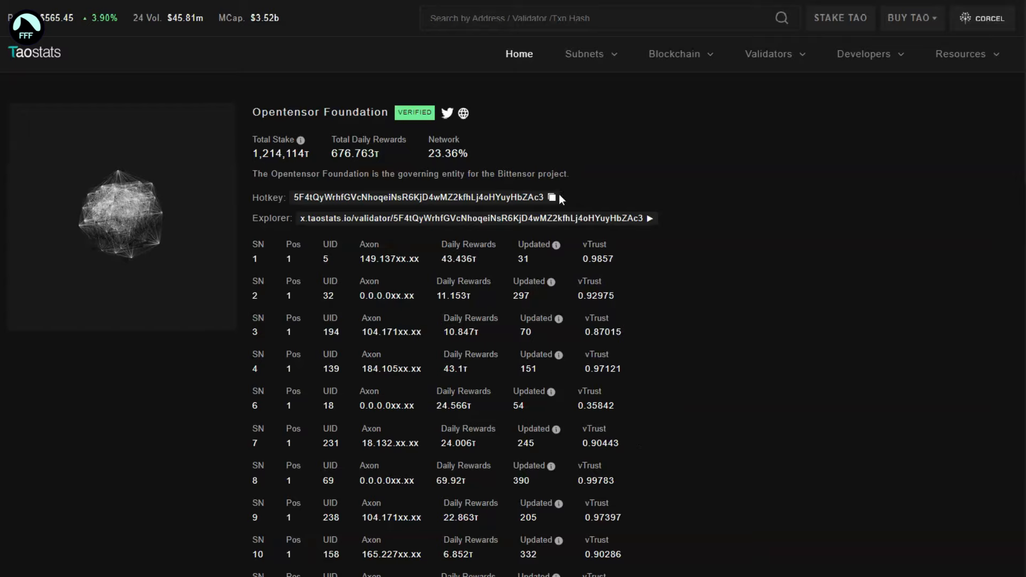
mouse_move(858, 293)
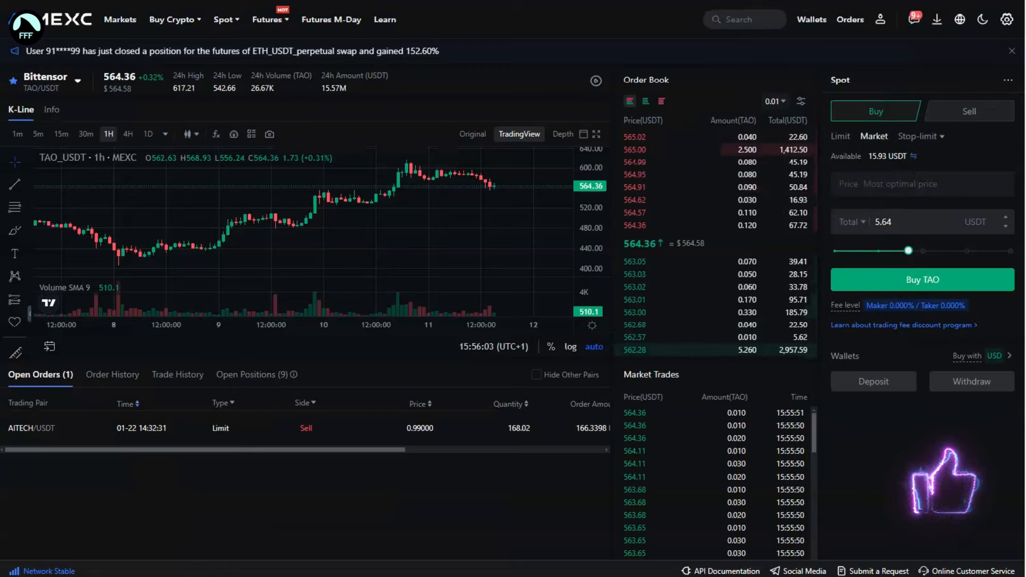
mouse_move(503, 194)
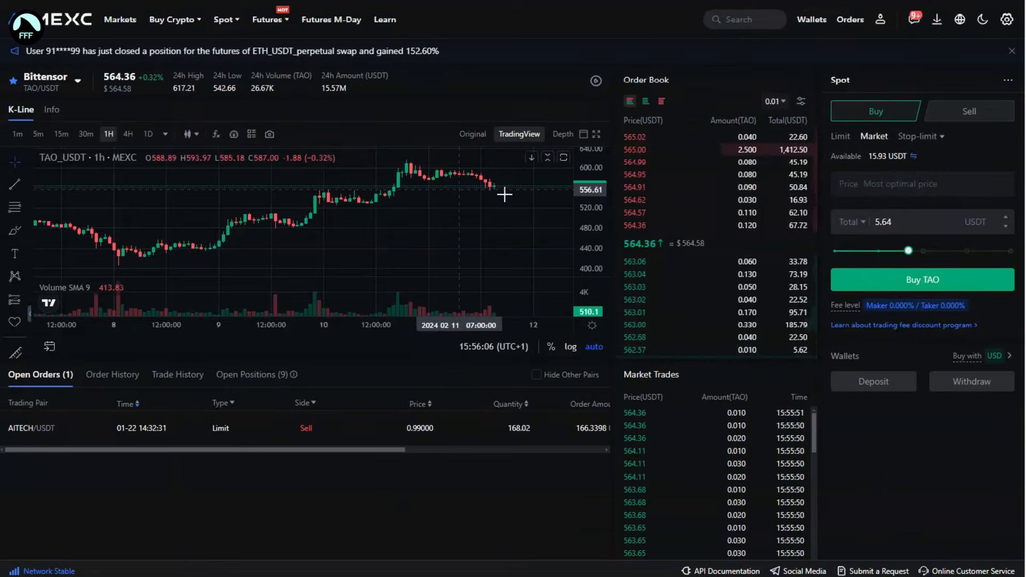